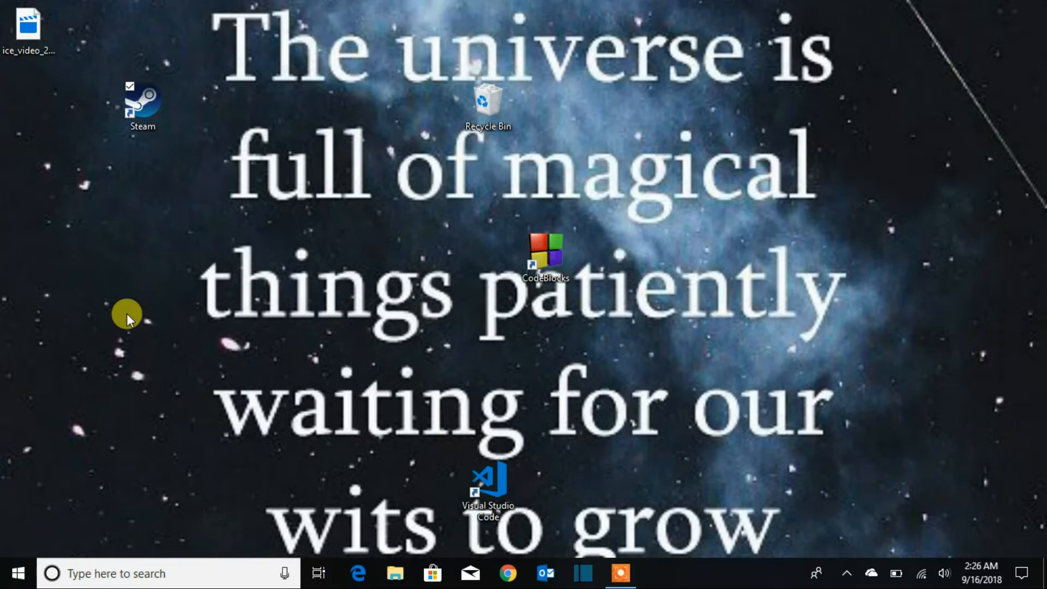
{"action": "mouse_move", "coordinate": [510, 572]}
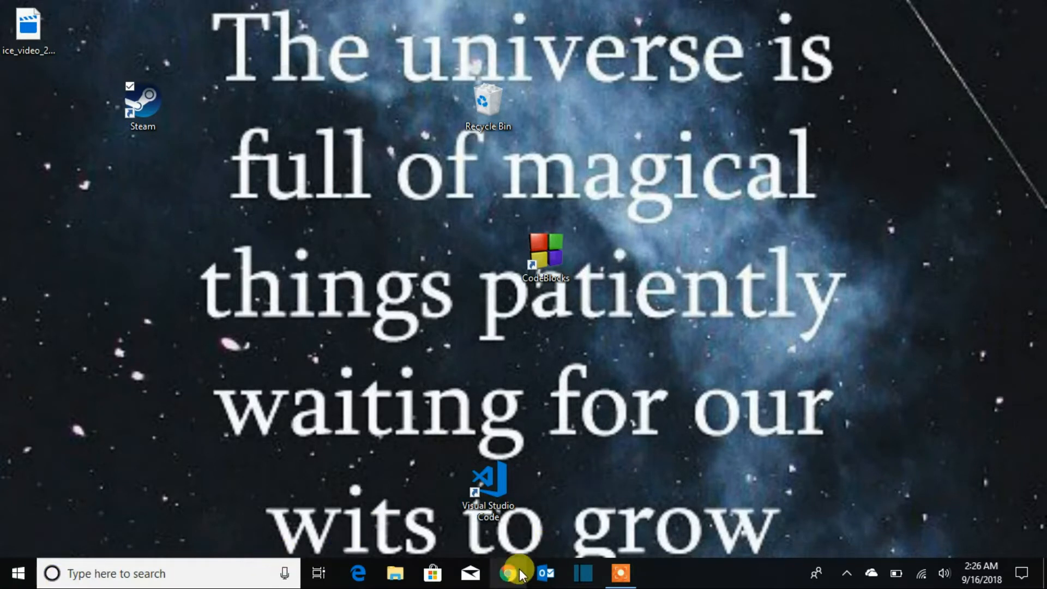
Step: Launch Google Chrome from the taskbar onto the New Tab page
{"action": "left_click", "coordinate": [507, 572]}
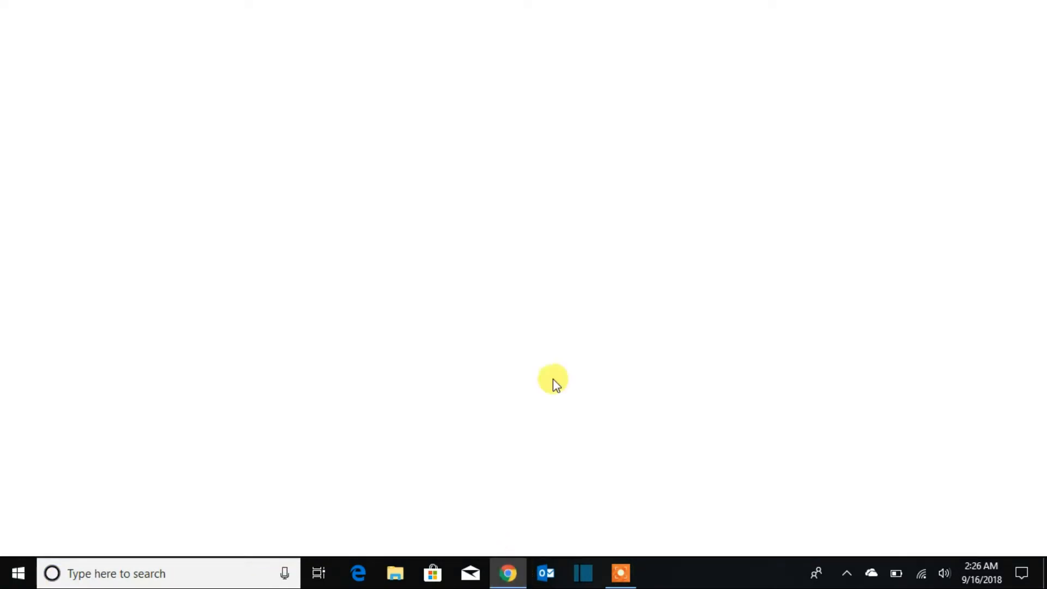
{"action": "left_click", "coordinate": [507, 573]}
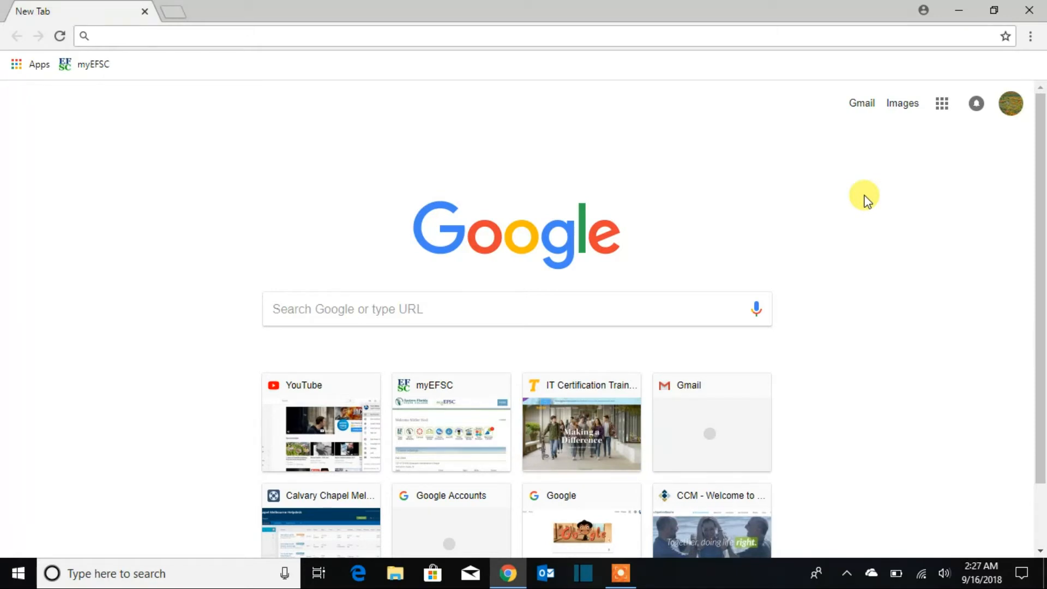
{"action": "mouse_move", "coordinate": [717, 84]}
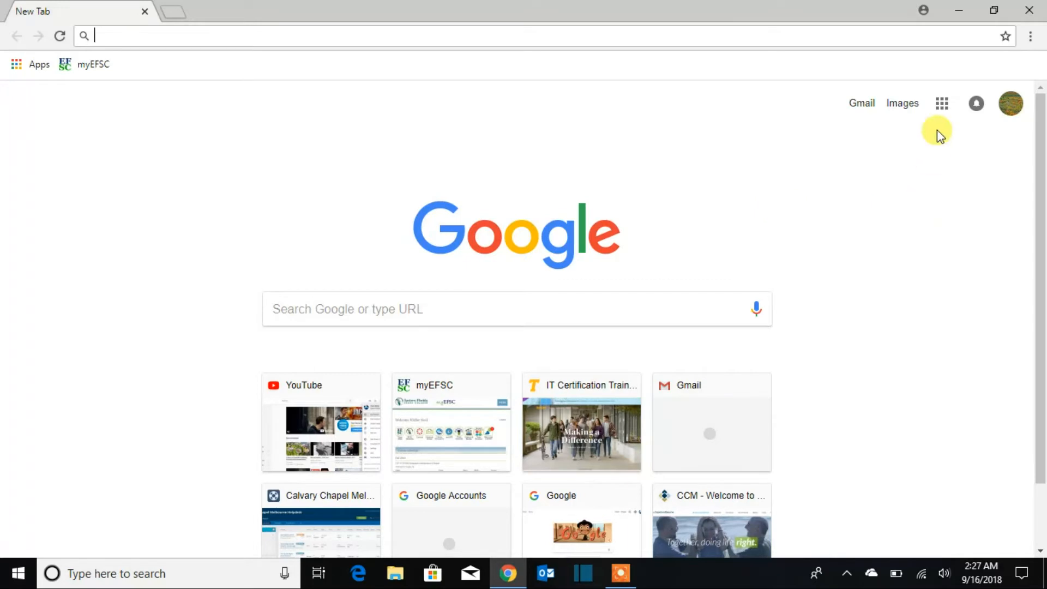
{"action": "mouse_move", "coordinate": [1031, 37]}
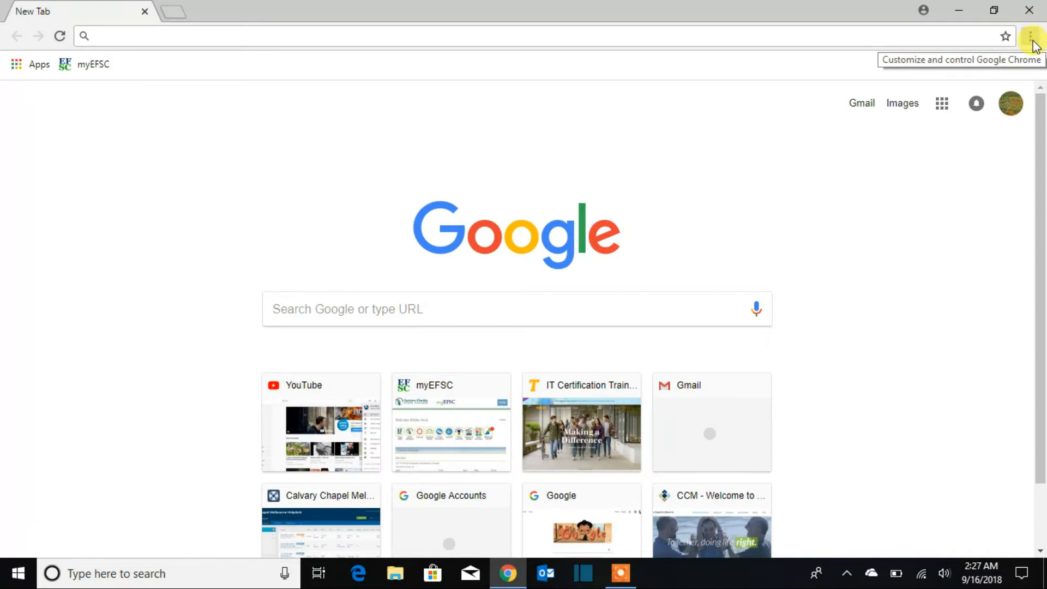
{"action": "mouse_move", "coordinate": [942, 103]}
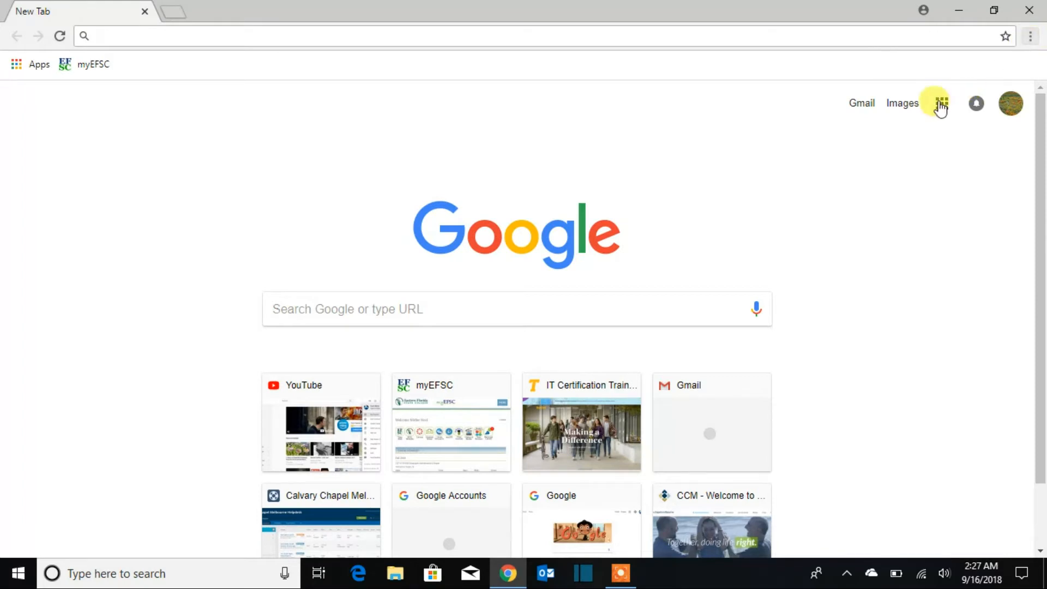
{"action": "mouse_move", "coordinate": [1031, 36]}
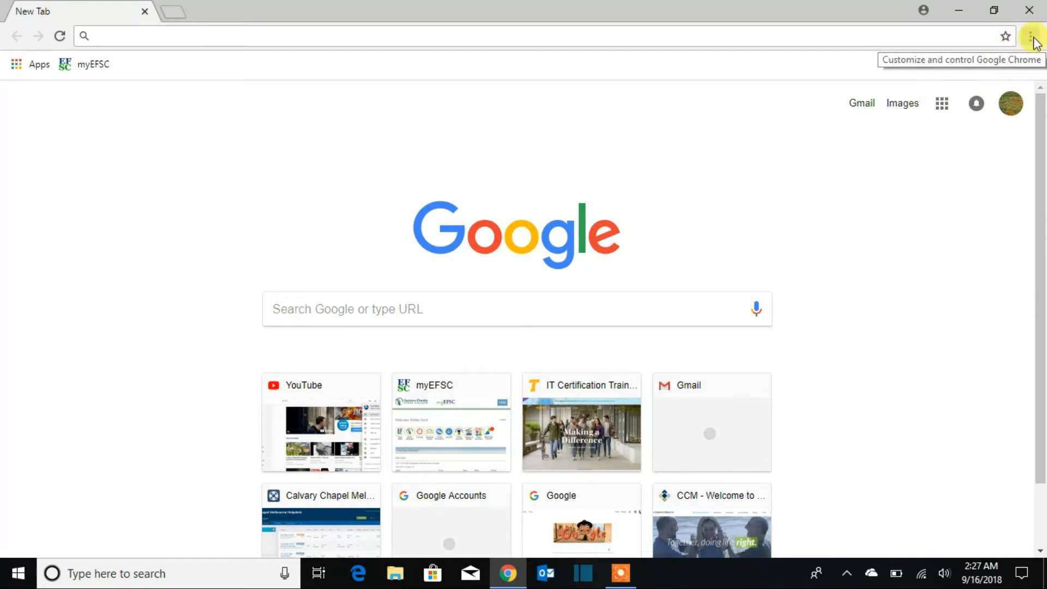
Step: Go to Chrome Settings, expand Advanced, and reach the Passwords and forms section
{"action": "left_click", "coordinate": [1030, 36]}
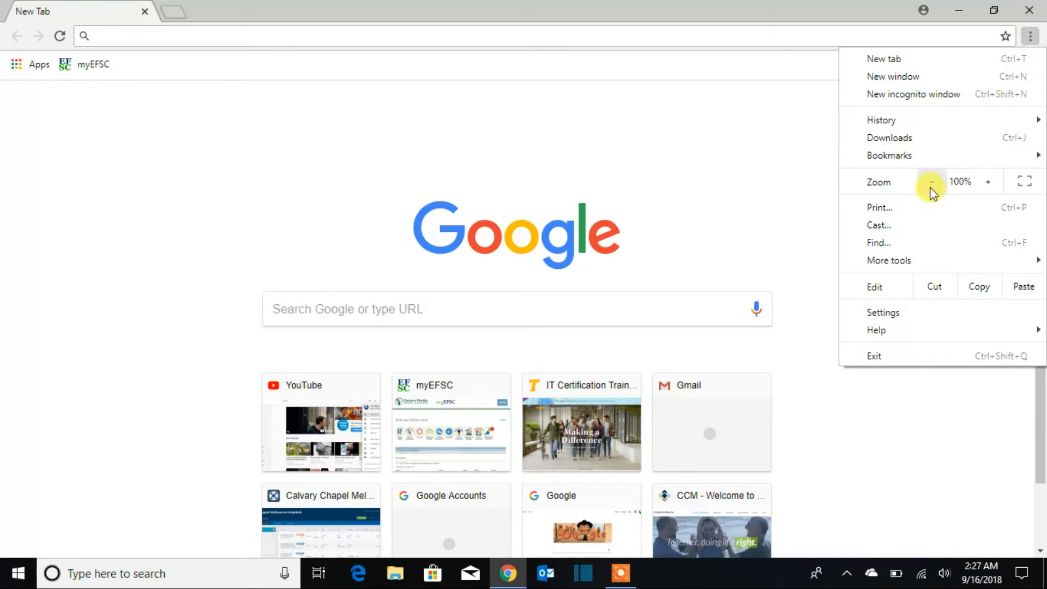
{"action": "mouse_move", "coordinate": [883, 312]}
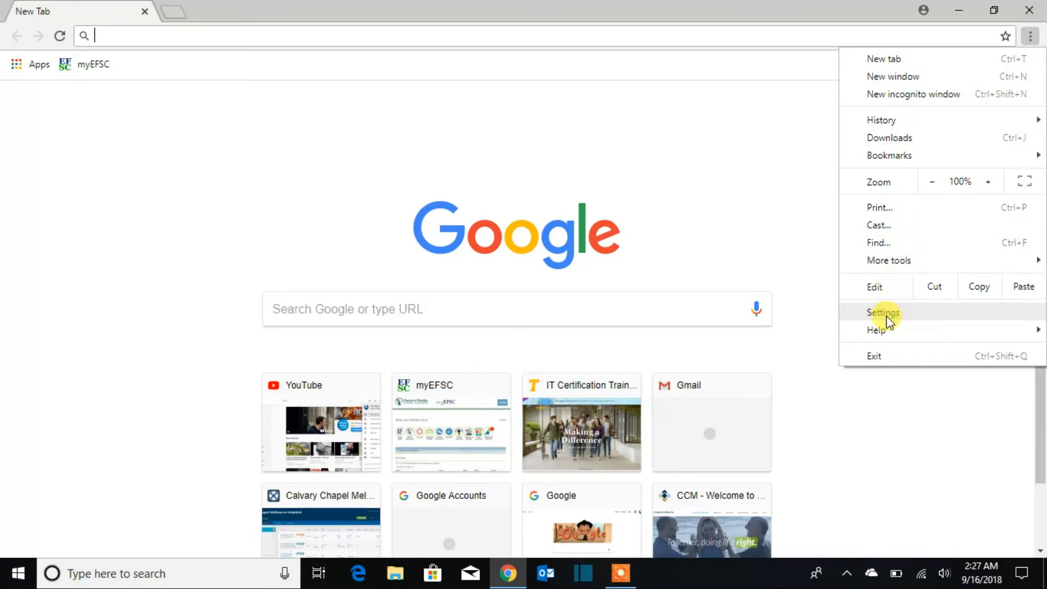
{"action": "left_click", "coordinate": [882, 312]}
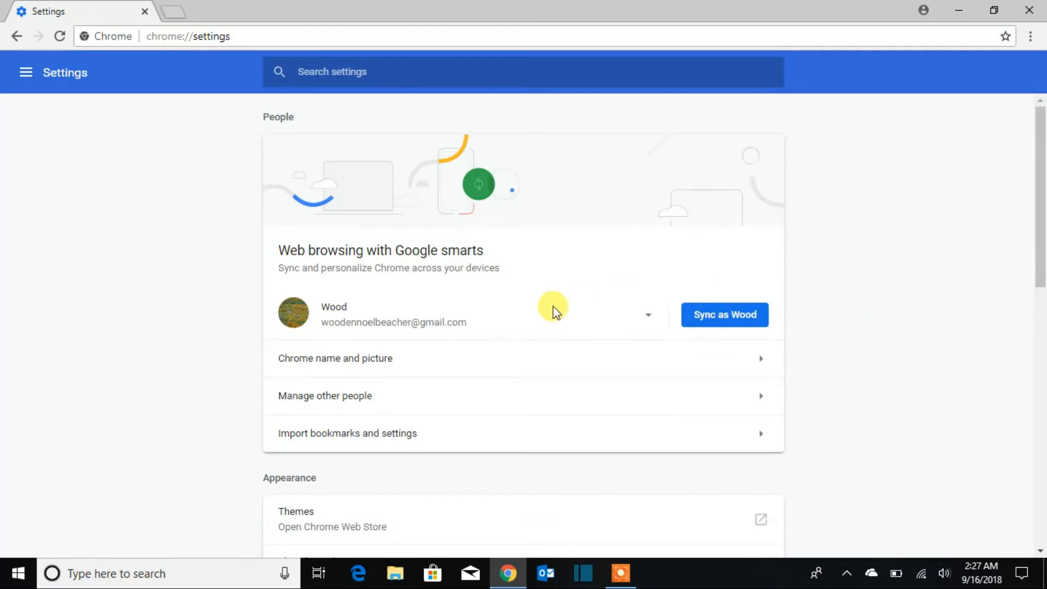
{"action": "scroll", "scroll_direction": "down", "scroll_amount": 3}
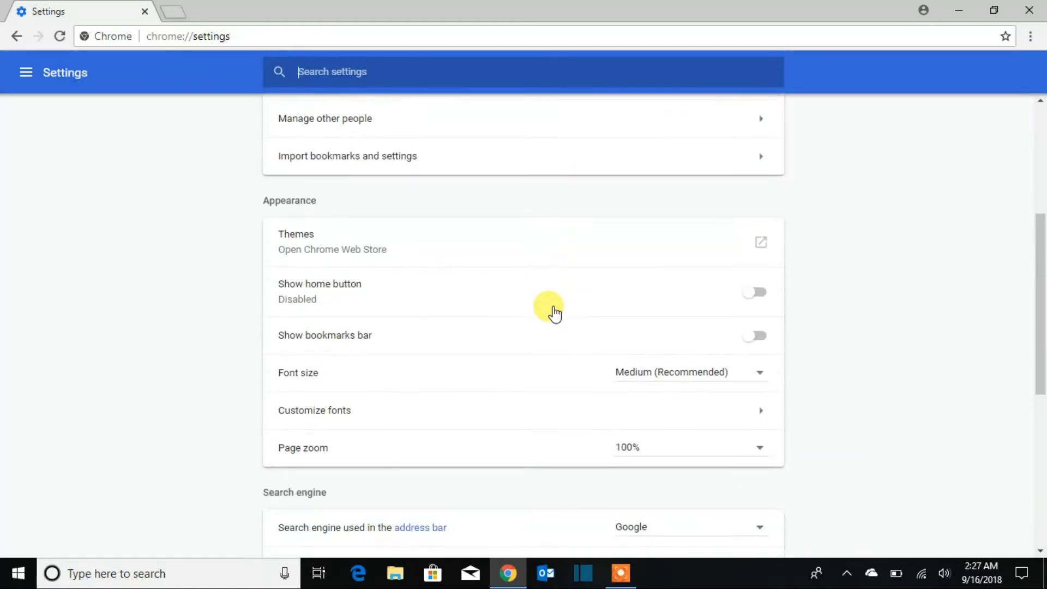
{"action": "scroll", "scroll_direction": "down", "scroll_amount": 3}
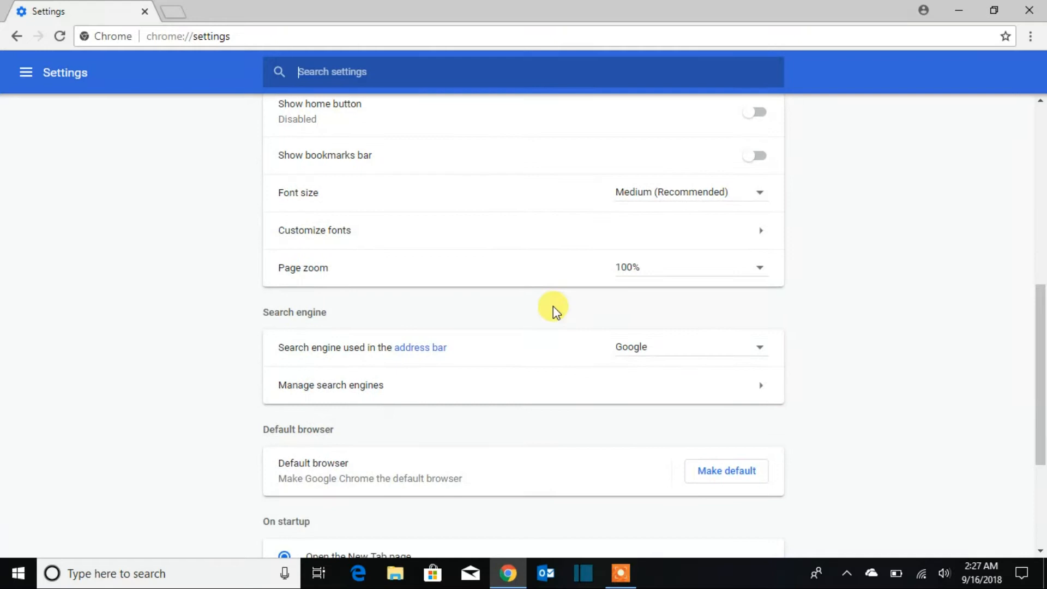
{"action": "scroll", "scroll_direction": "down", "scroll_amount": 3}
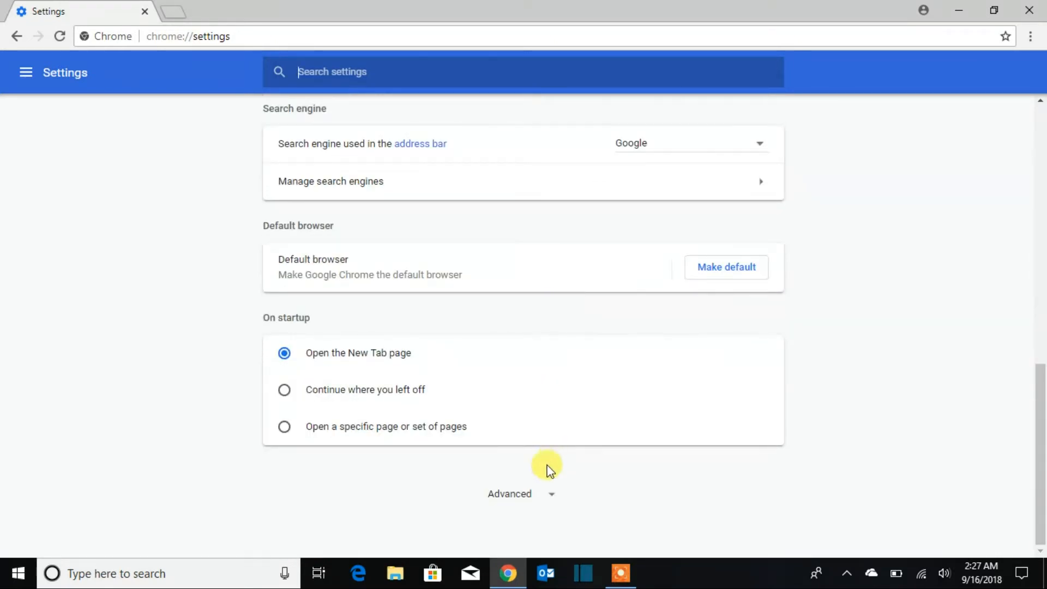
{"action": "left_click", "coordinate": [523, 493]}
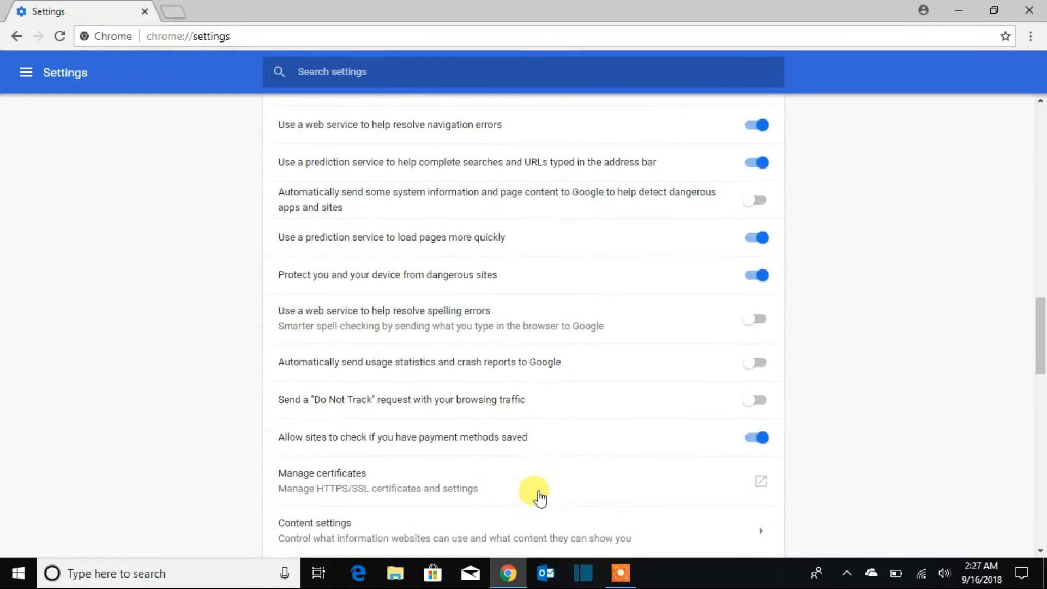
{"action": "scroll", "scroll_direction": "down", "scroll_amount": 3}
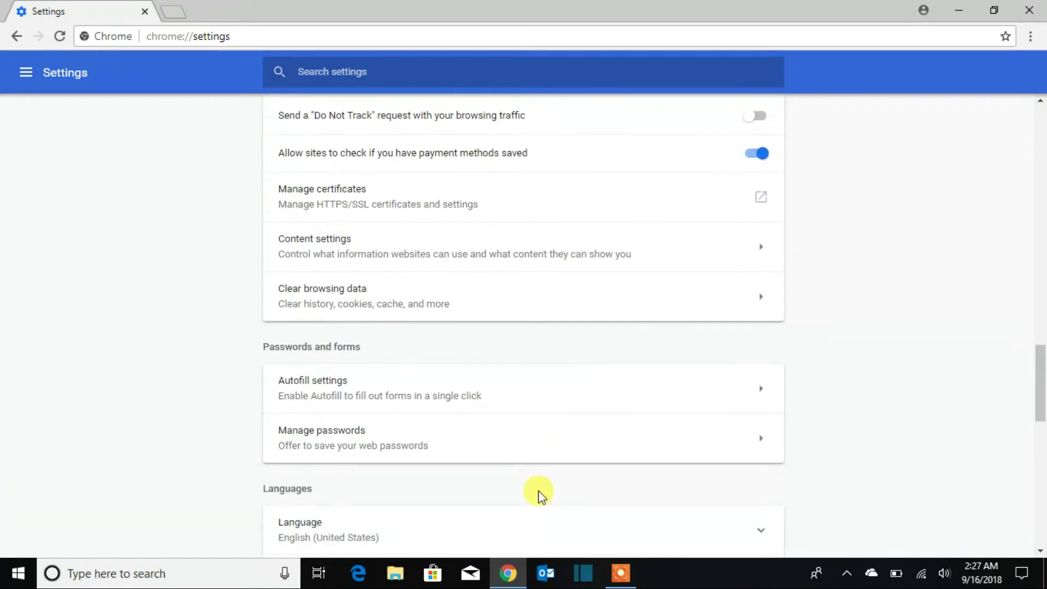
{"action": "scroll", "scroll_direction": "down", "scroll_amount": 3}
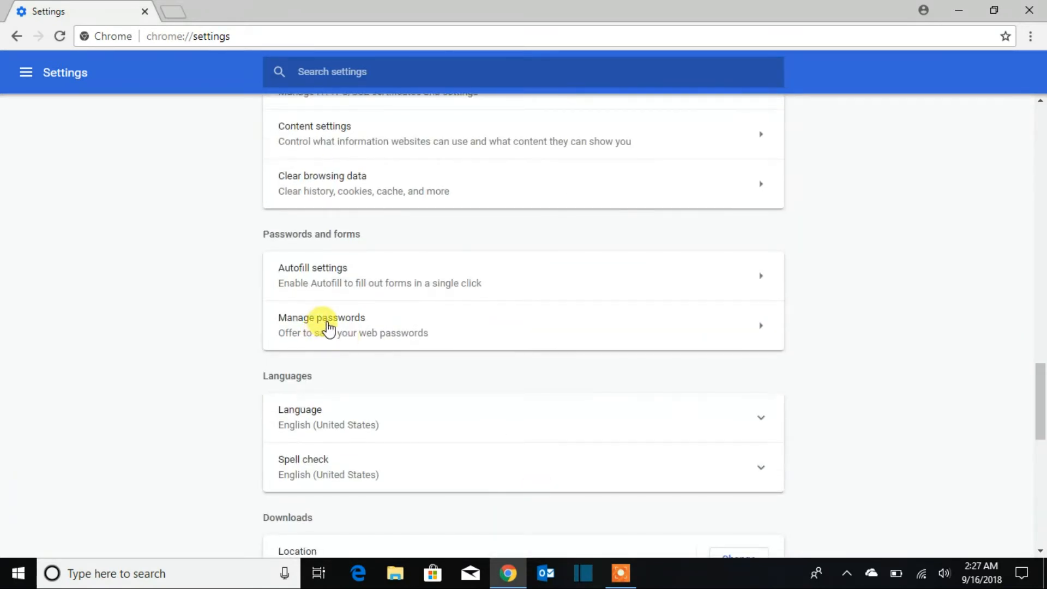
Step: Enter the Saved Passwords manager and remove the helpdesk.calvaryccm.com login
{"action": "left_click", "coordinate": [321, 325]}
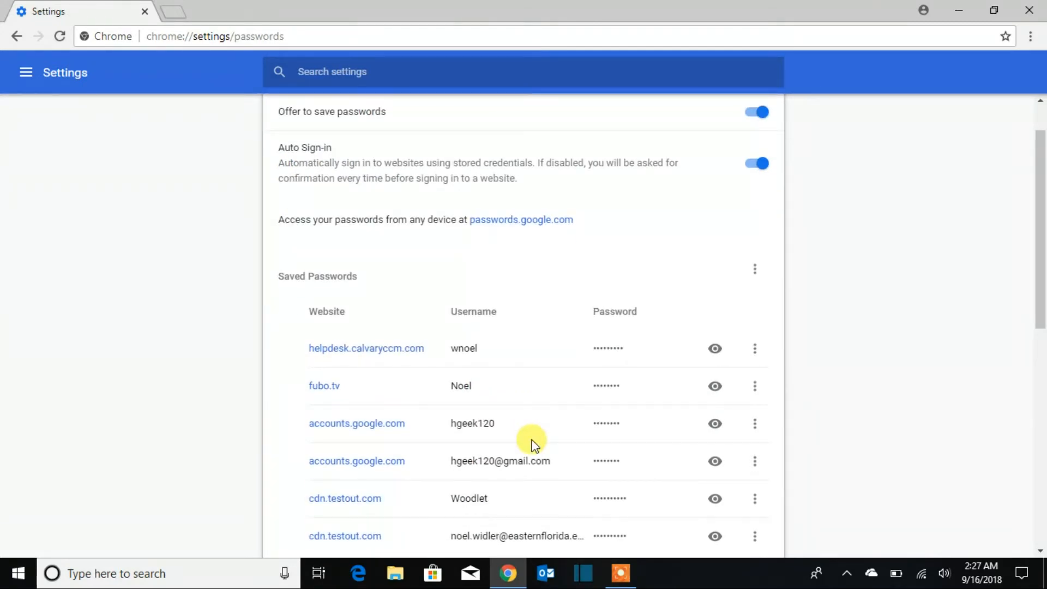
{"action": "mouse_move", "coordinate": [613, 422]}
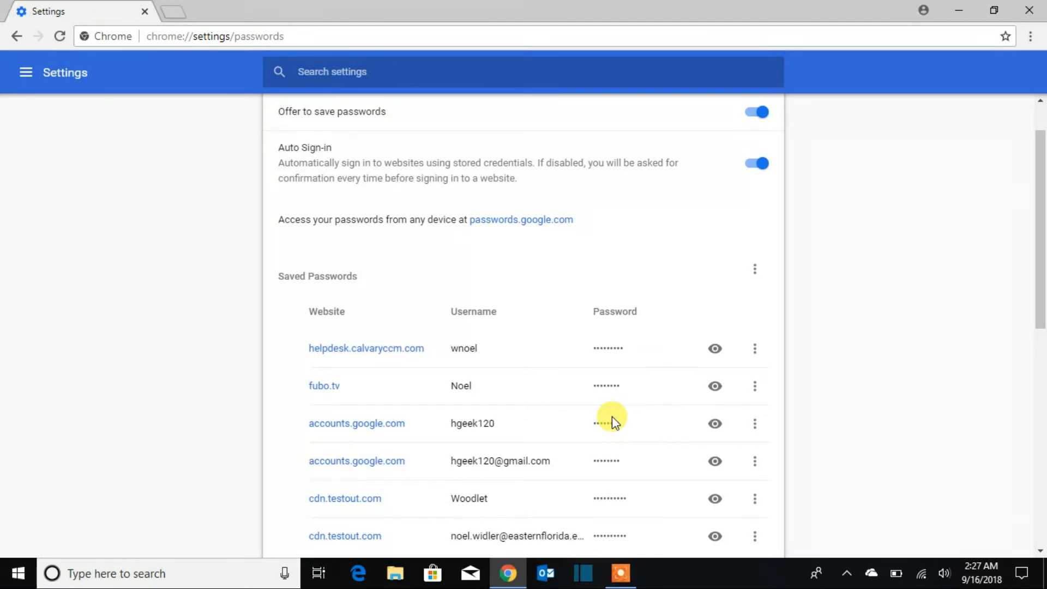
{"action": "mouse_move", "coordinate": [754, 349]}
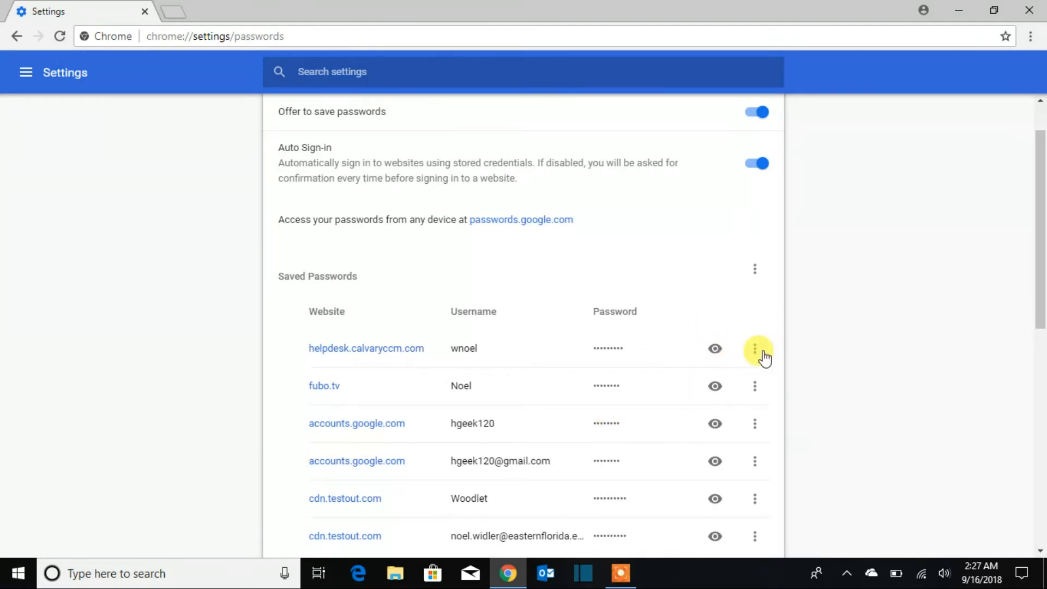
{"action": "mouse_move", "coordinate": [755, 349]}
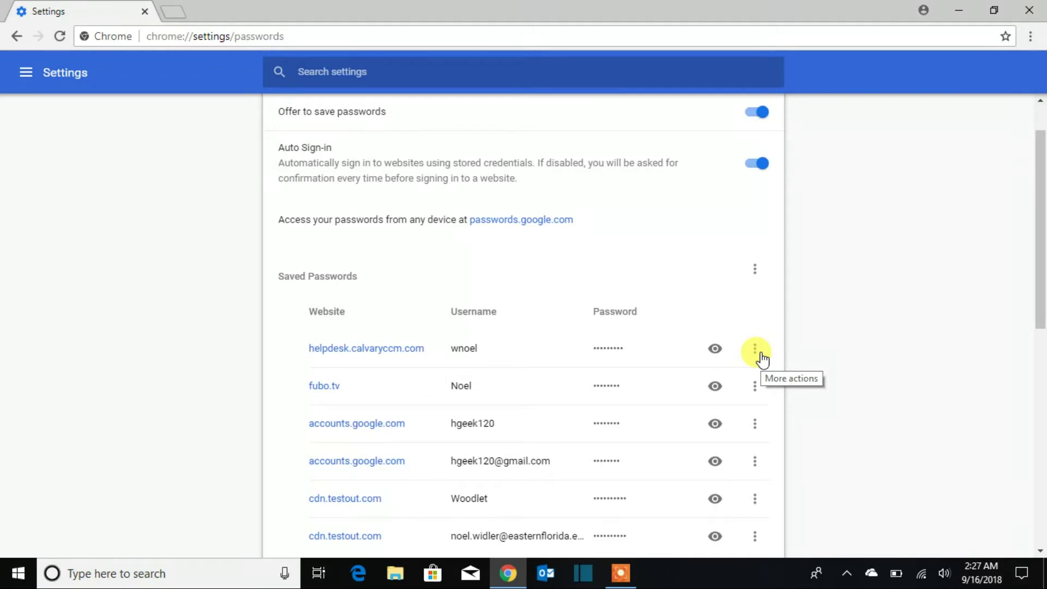
{"action": "mouse_move", "coordinate": [754, 409]}
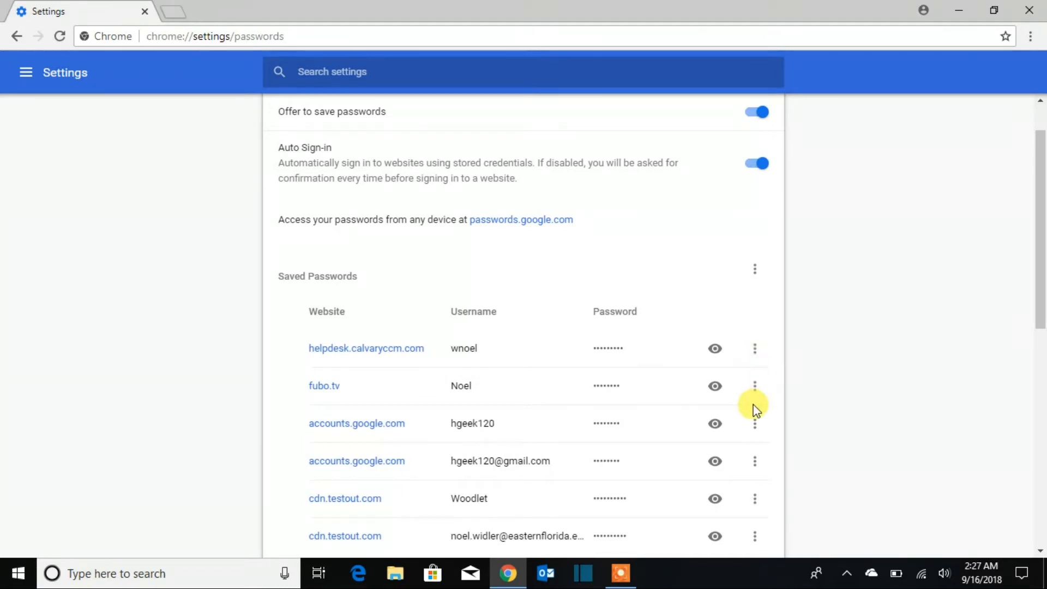
{"action": "scroll", "scroll_direction": "down", "scroll_amount": 3}
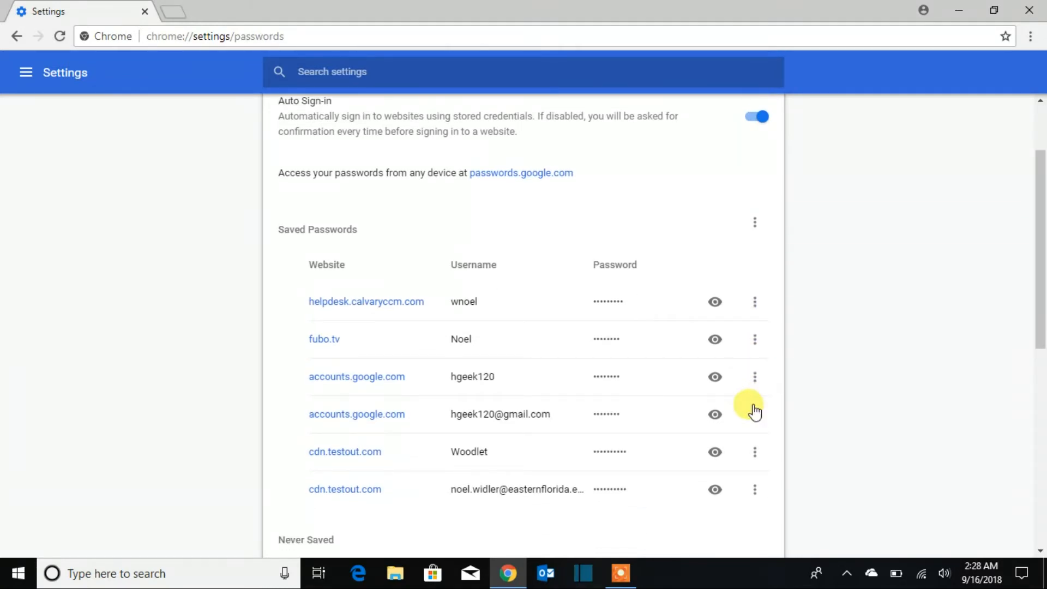
{"action": "mouse_move", "coordinate": [754, 301]}
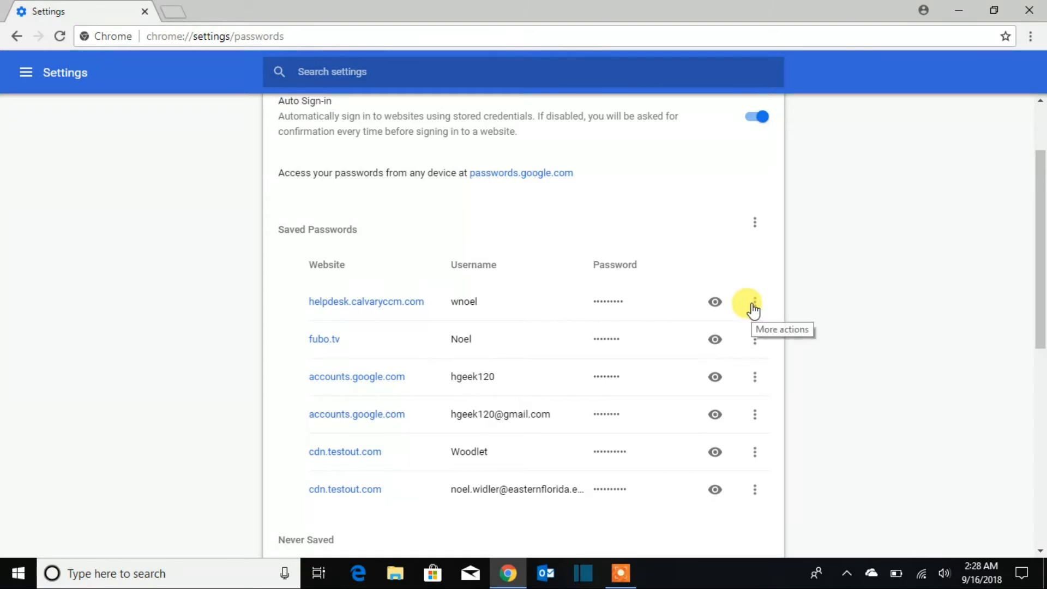
{"action": "left_click", "coordinate": [755, 303]}
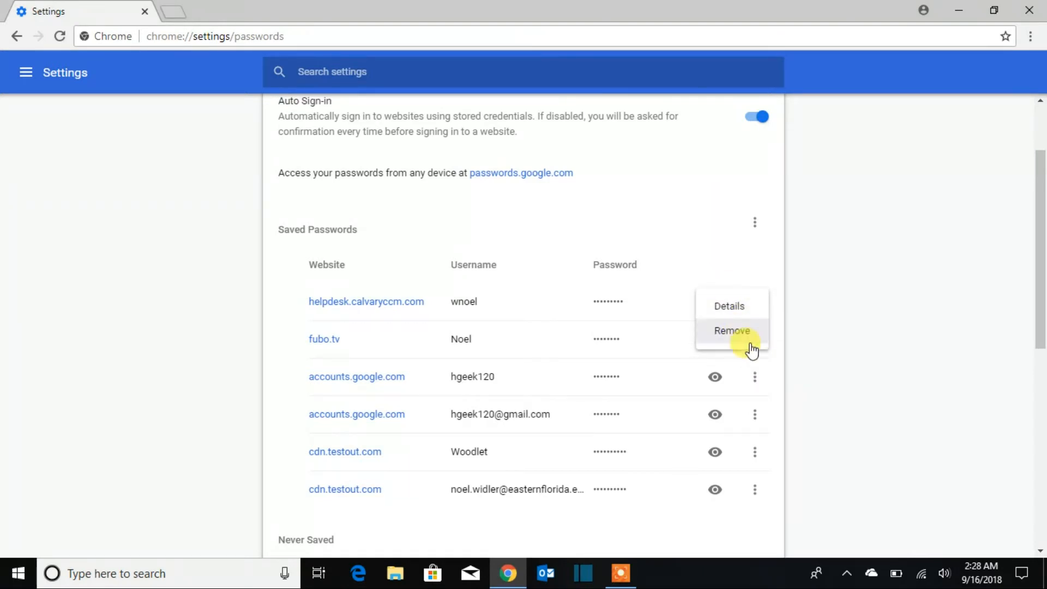
{"action": "left_click", "coordinate": [609, 313]}
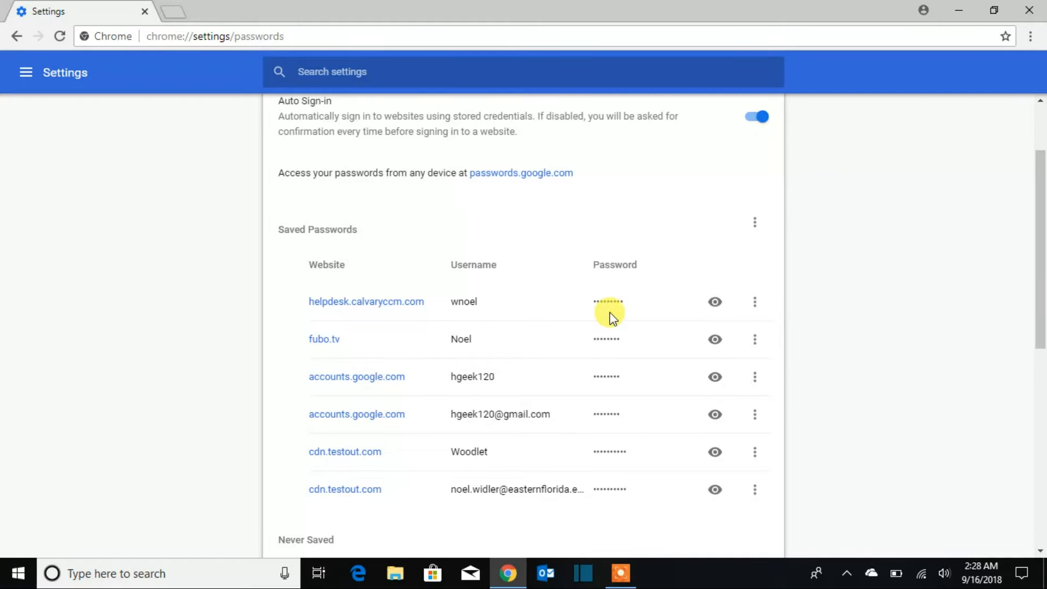
{"action": "mouse_move", "coordinate": [384, 347]}
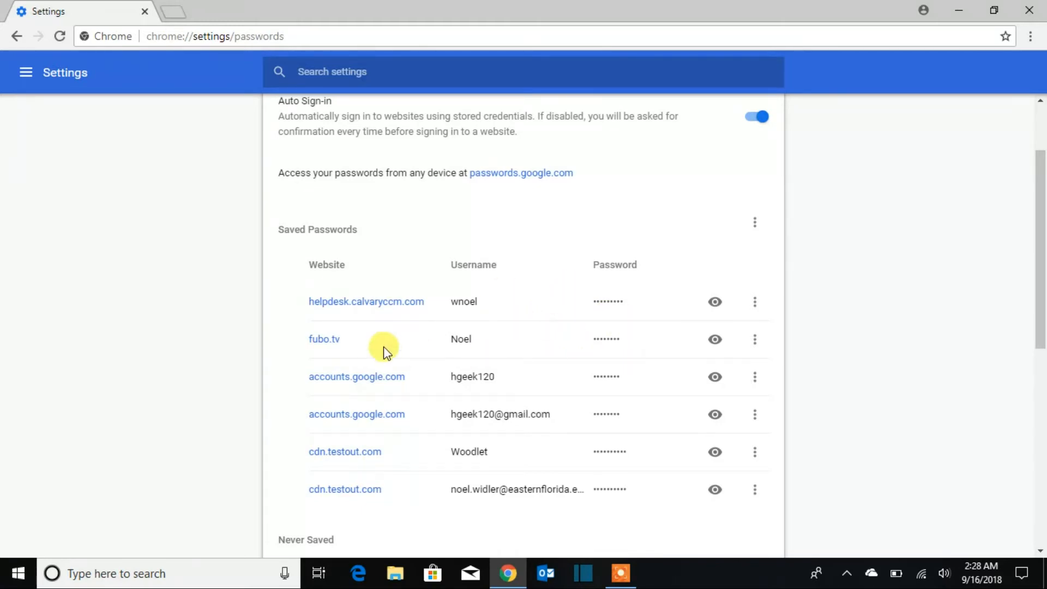
{"action": "mouse_move", "coordinate": [545, 361]}
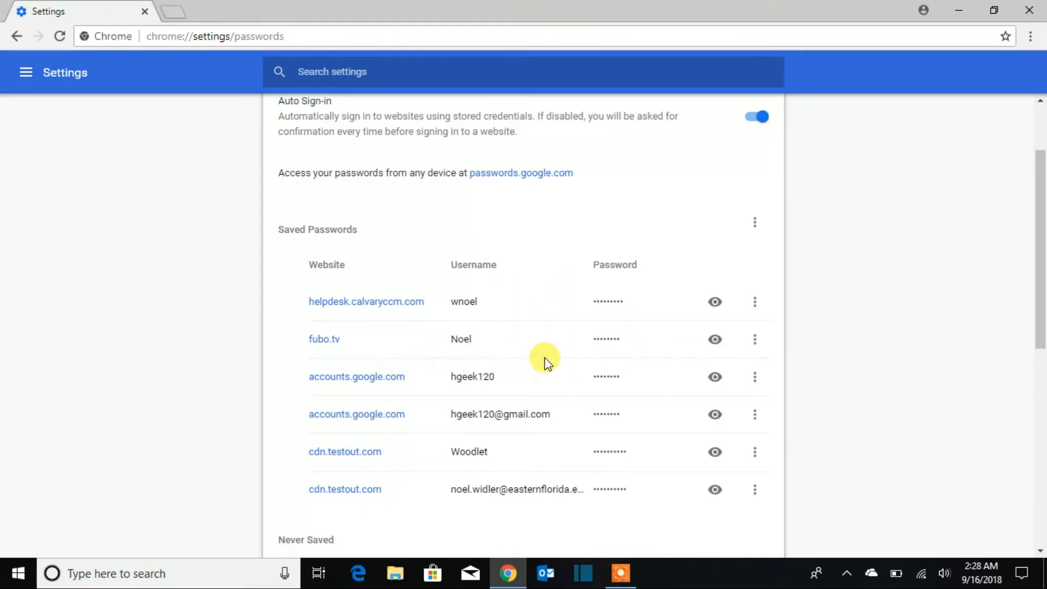
Step: Remove the fubo.tv login from the Saved Passwords list
{"action": "scroll", "scroll_direction": "down", "scroll_amount": 3}
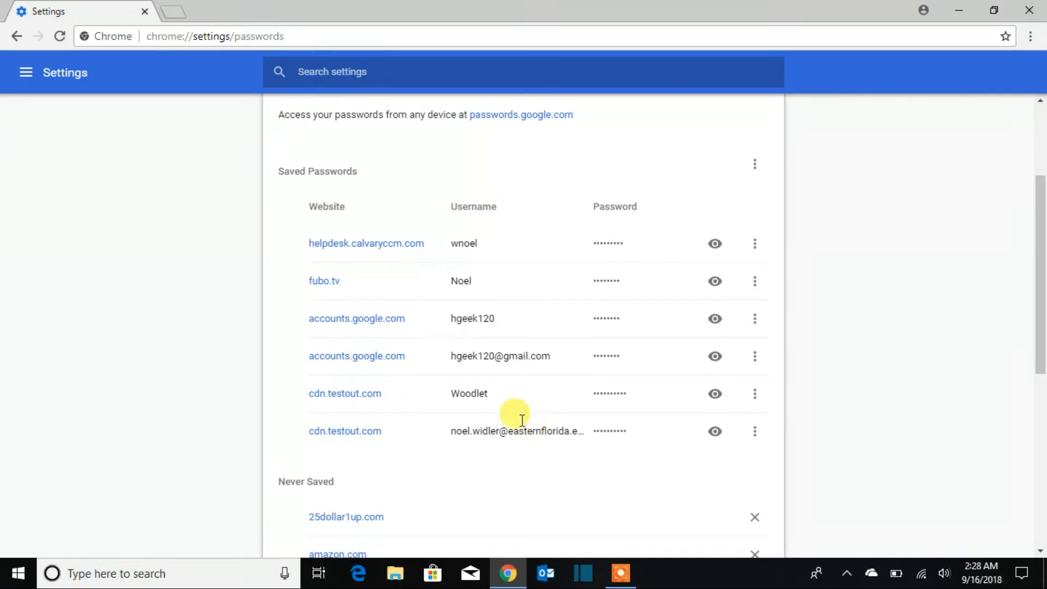
{"action": "mouse_move", "coordinate": [561, 301]}
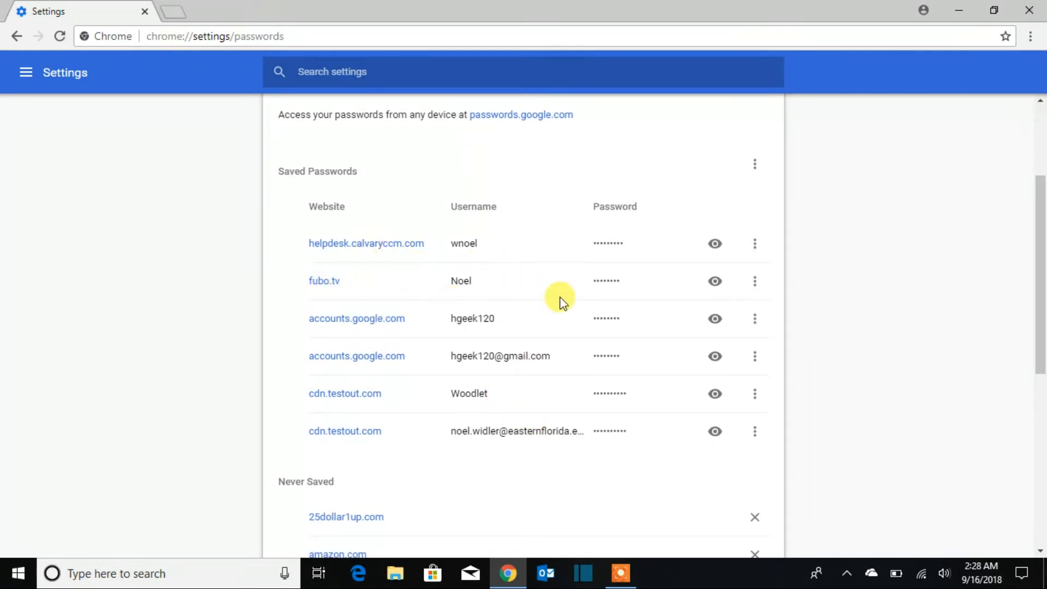
{"action": "mouse_move", "coordinate": [677, 315]}
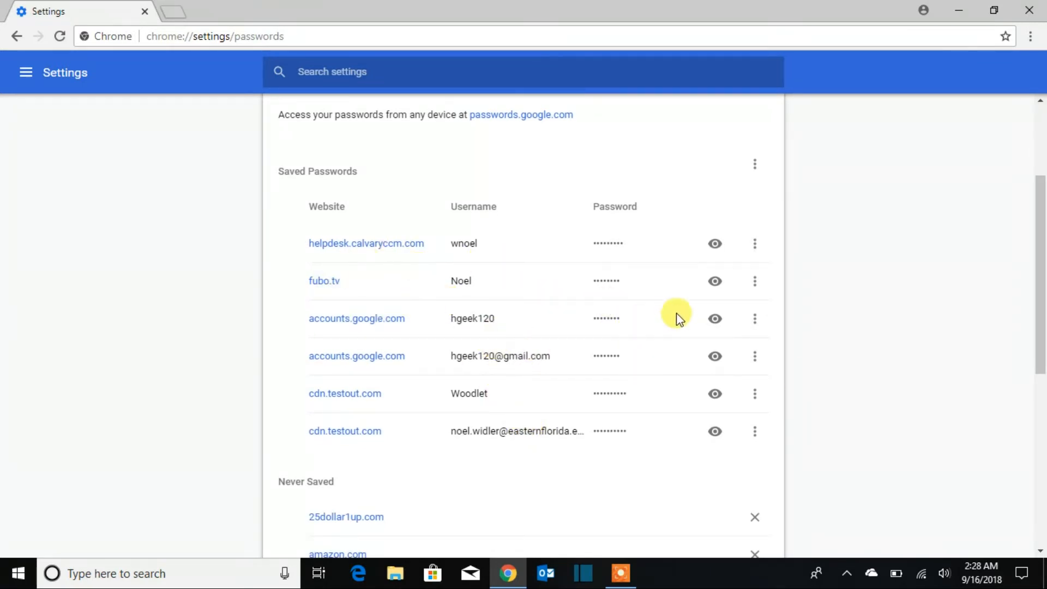
{"action": "mouse_move", "coordinate": [598, 309]}
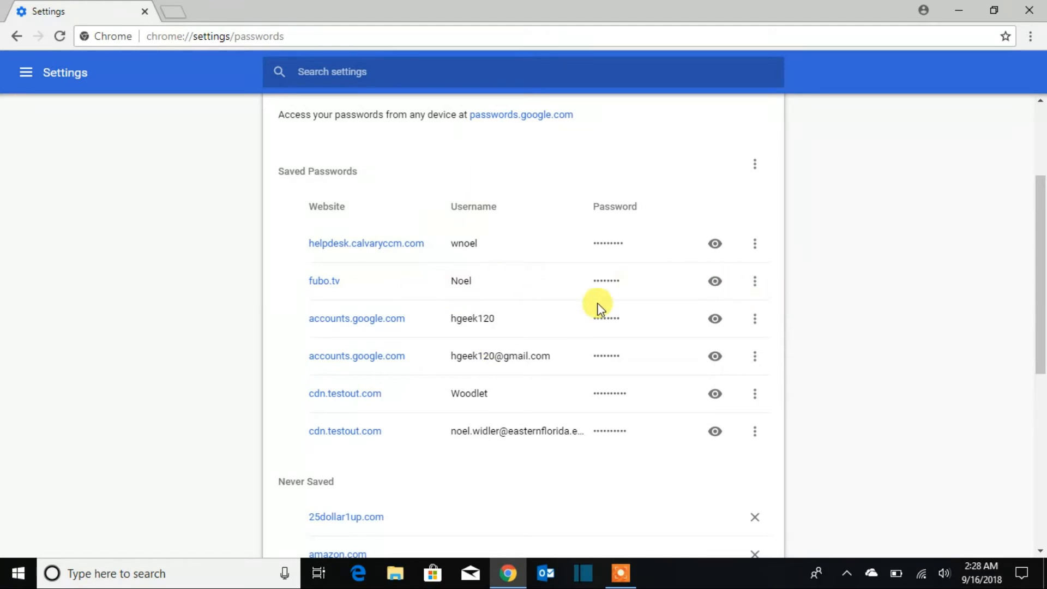
{"action": "mouse_move", "coordinate": [754, 282]}
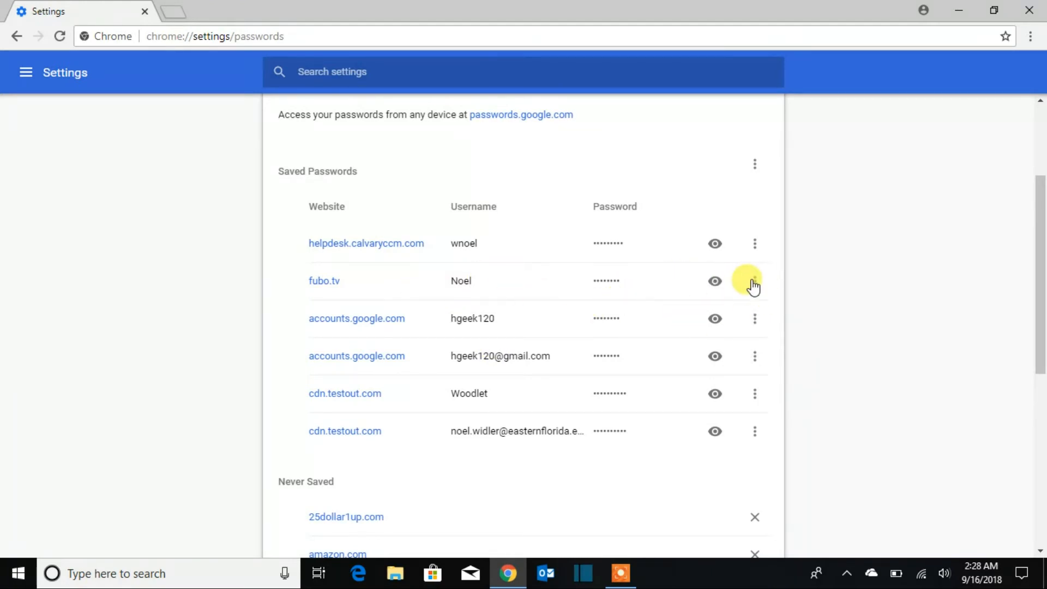
{"action": "left_click", "coordinate": [755, 280]}
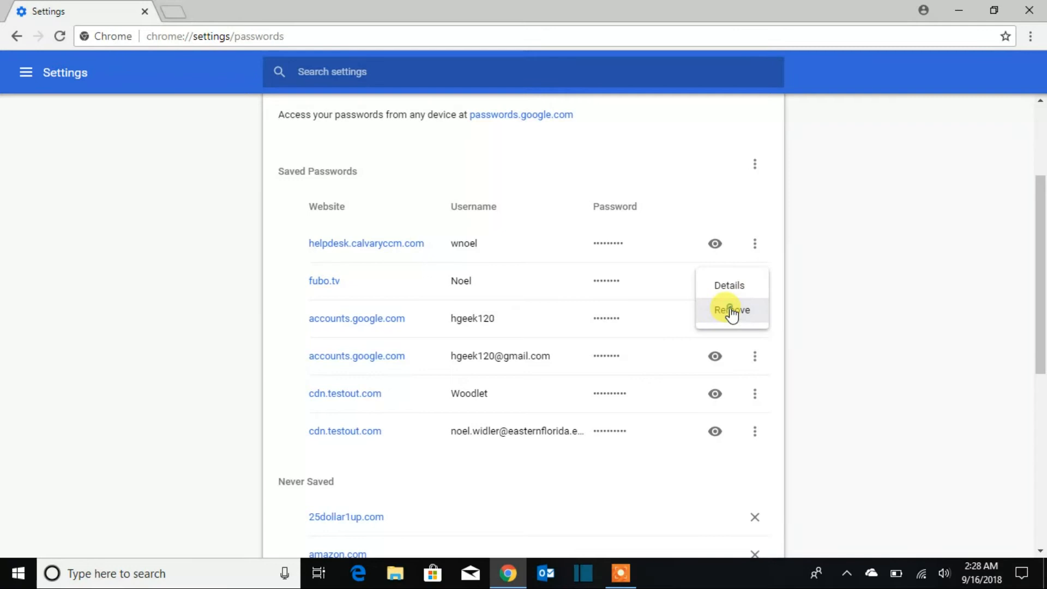
{"action": "left_click", "coordinate": [729, 308]}
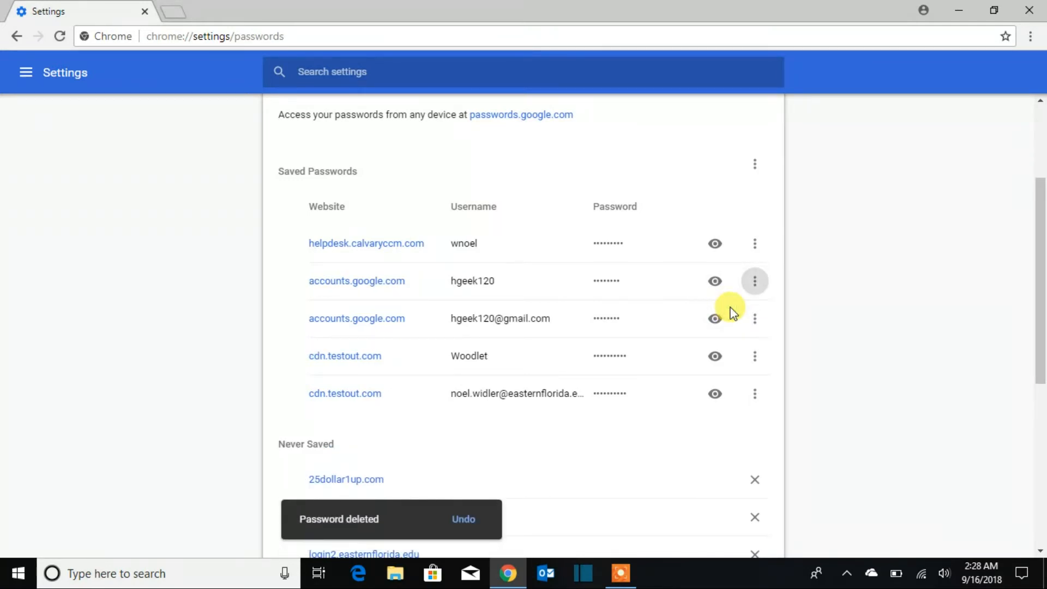
{"action": "mouse_move", "coordinate": [697, 429]}
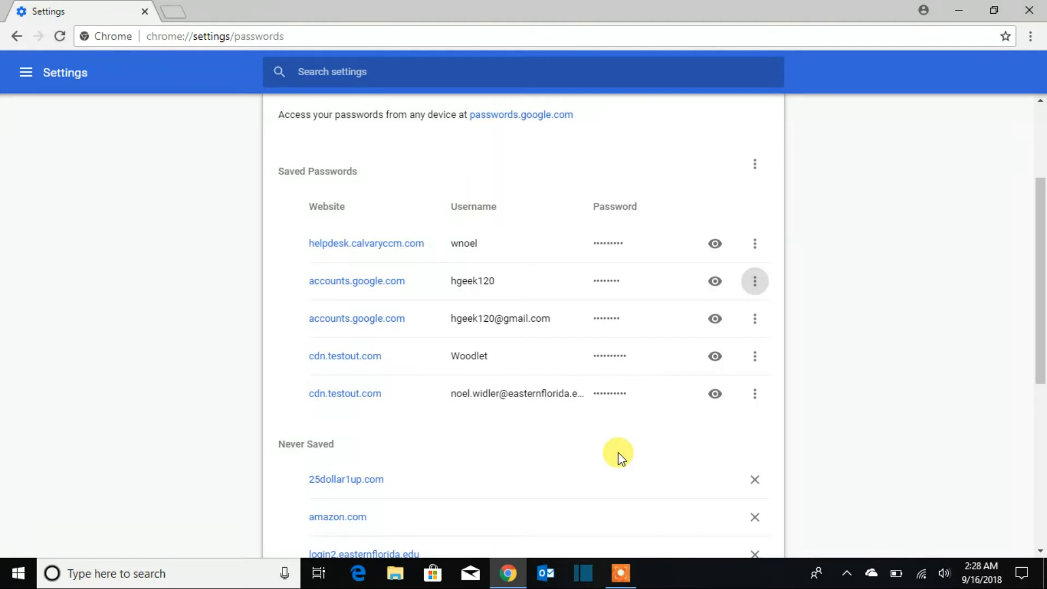
Step: Attempt to reveal the helpdesk.calvaryccm.com password, then dismiss the Windows Security prompt
{"action": "scroll", "scroll_direction": "up", "scroll_amount": 3}
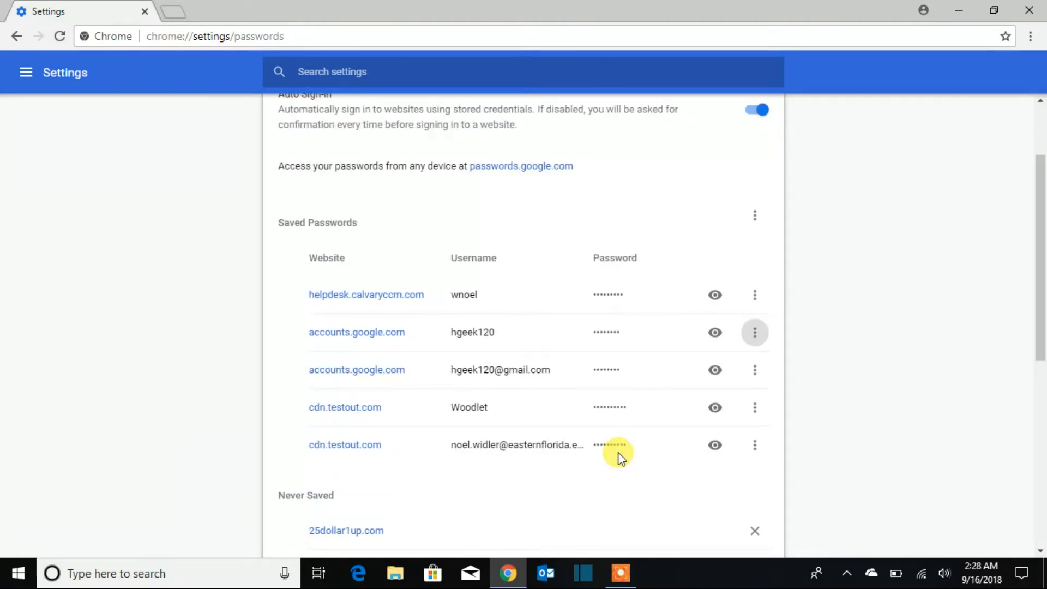
{"action": "mouse_move", "coordinate": [668, 308]}
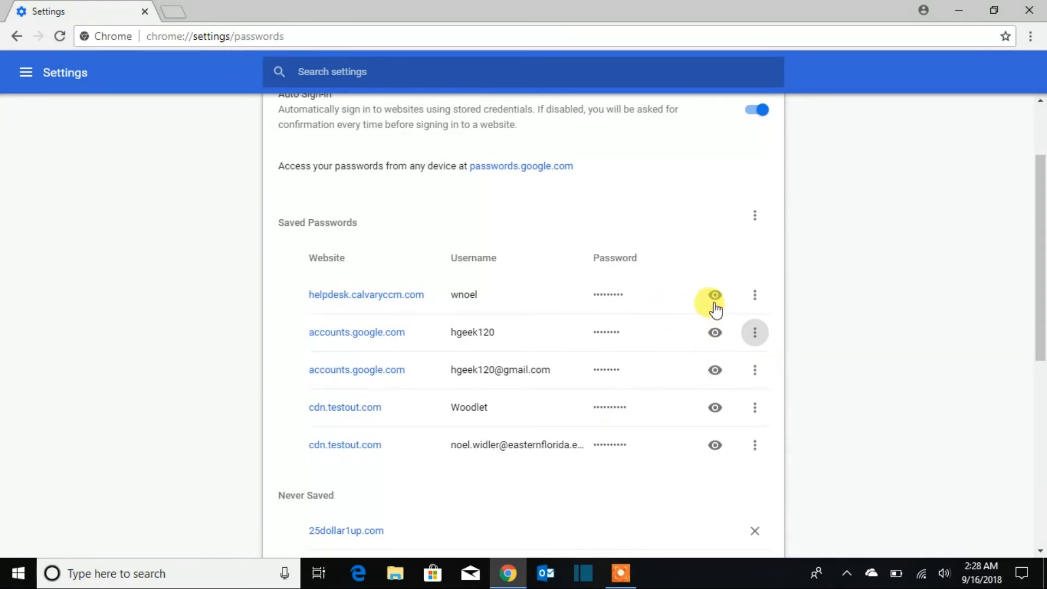
{"action": "left_click", "coordinate": [715, 295]}
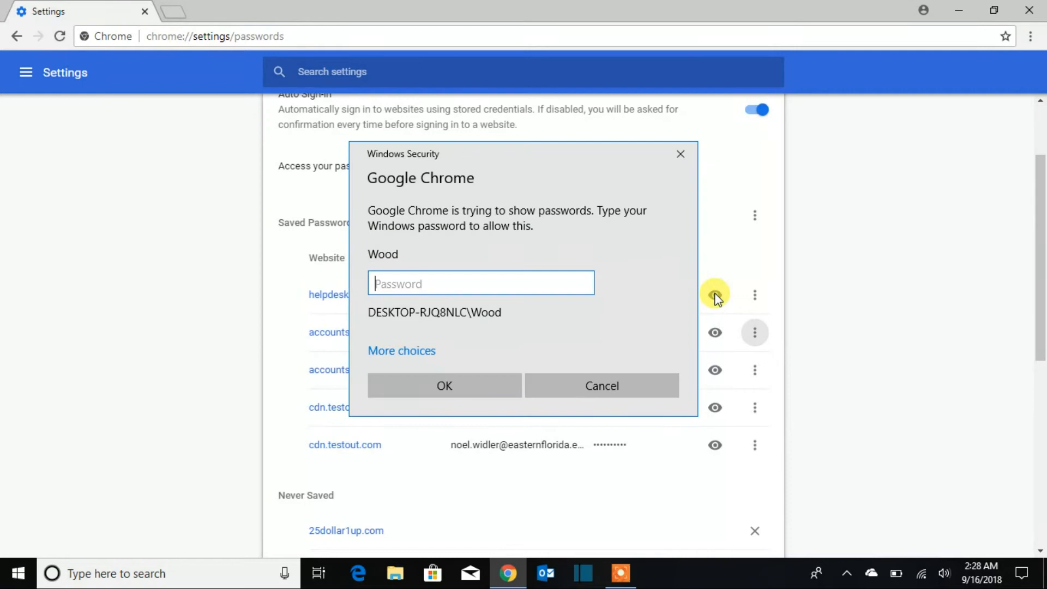
{"action": "mouse_move", "coordinate": [621, 295]}
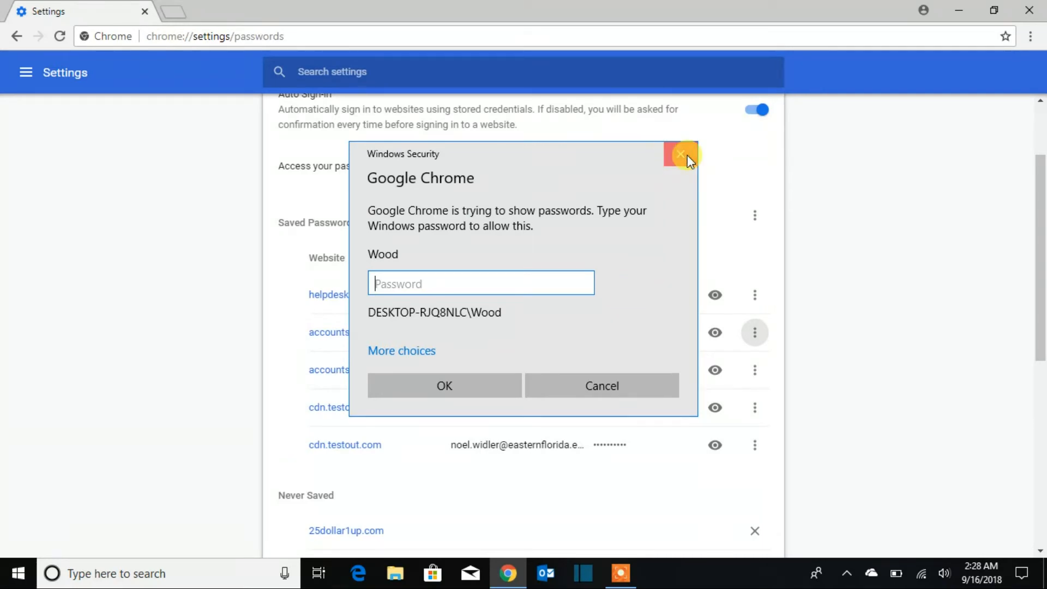
{"action": "left_click", "coordinate": [681, 154]}
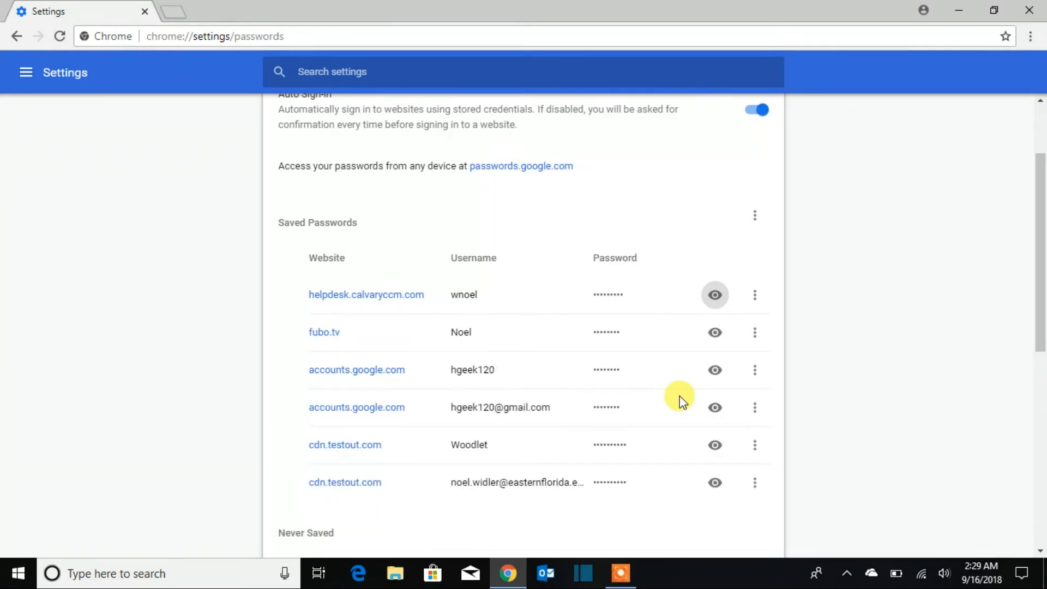
{"action": "mouse_move", "coordinate": [516, 352]}
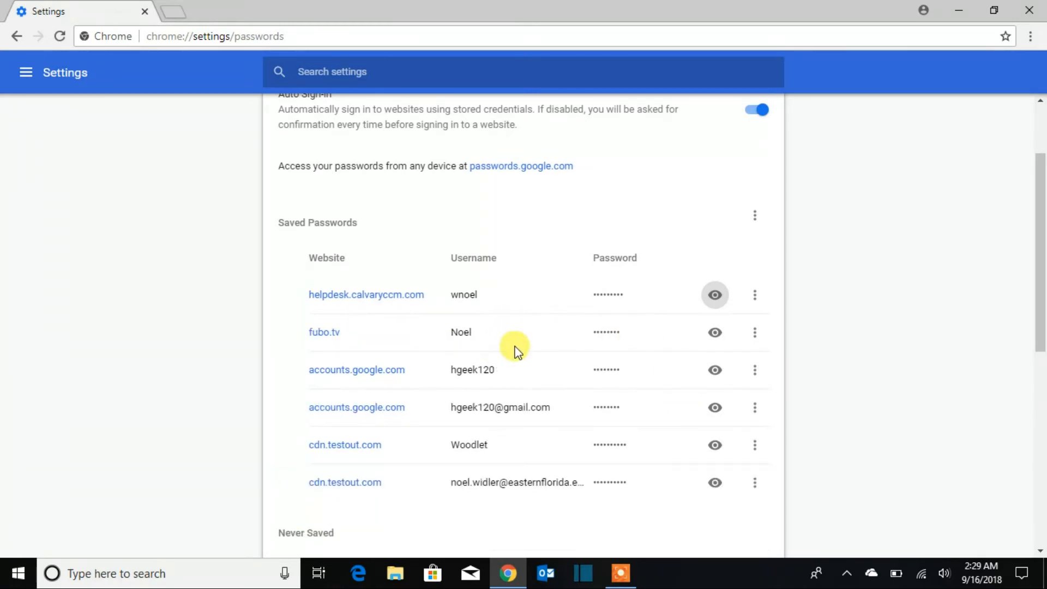
{"action": "mouse_move", "coordinate": [755, 332]}
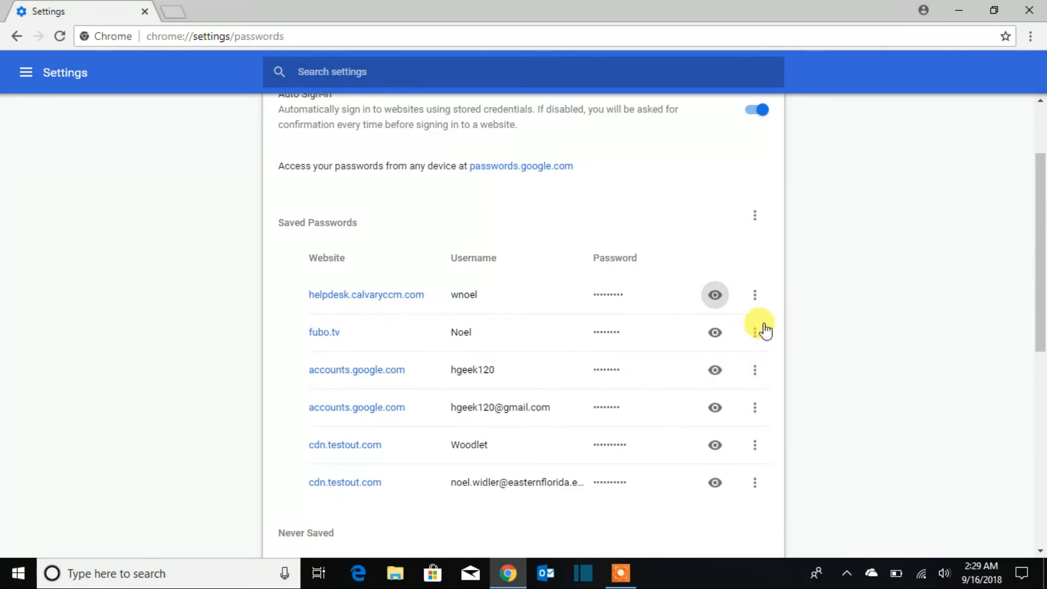
{"action": "mouse_move", "coordinate": [673, 379]}
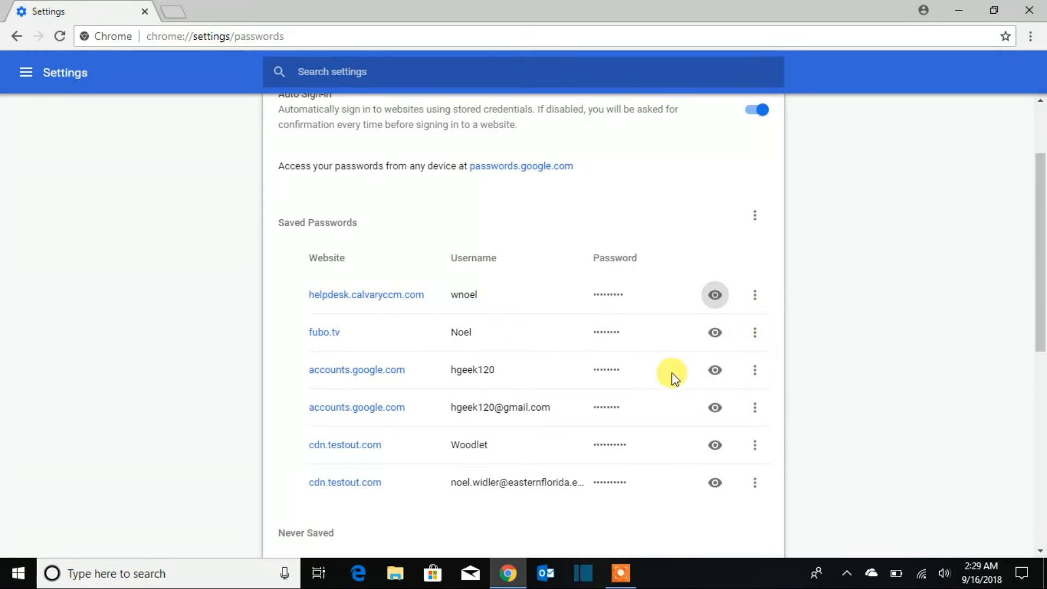
{"action": "mouse_move", "coordinate": [755, 333]}
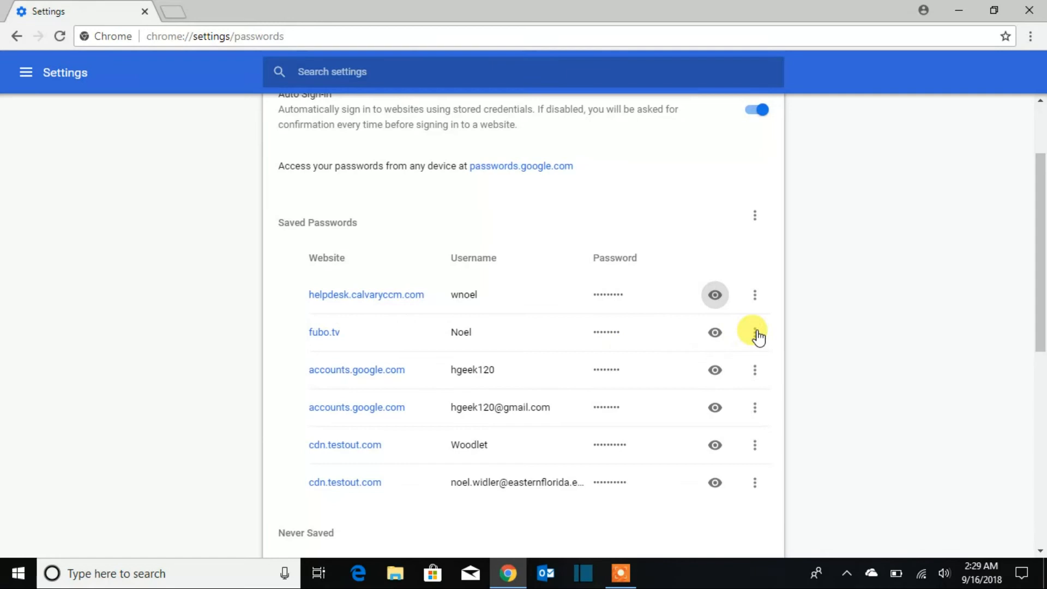
{"action": "mouse_move", "coordinate": [635, 340]}
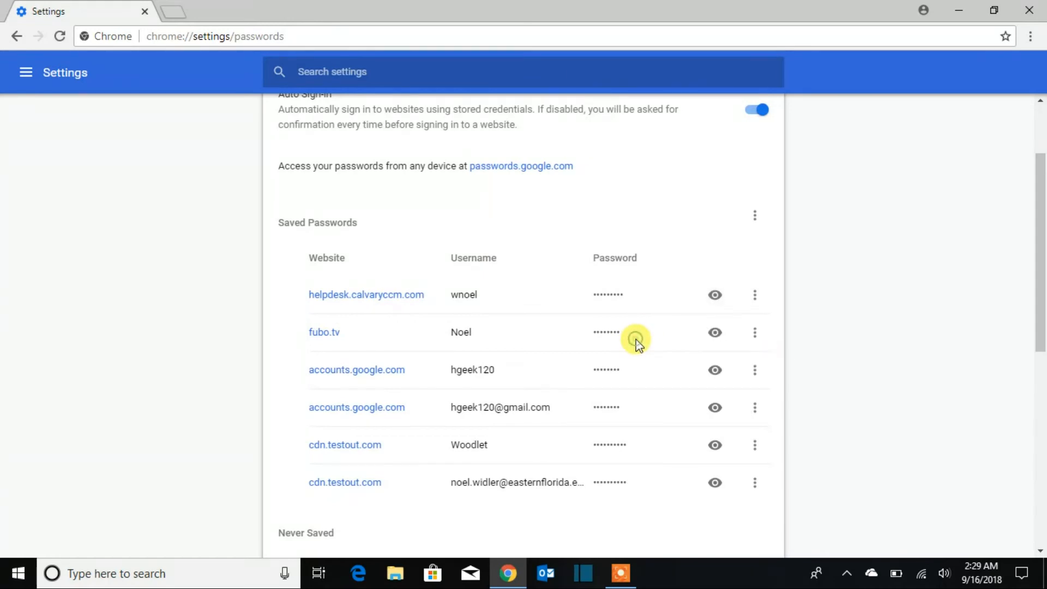
Step: Reveal the fubo.tv password by authenticating with the Windows password, then hide it again
{"action": "left_click", "coordinate": [713, 332]}
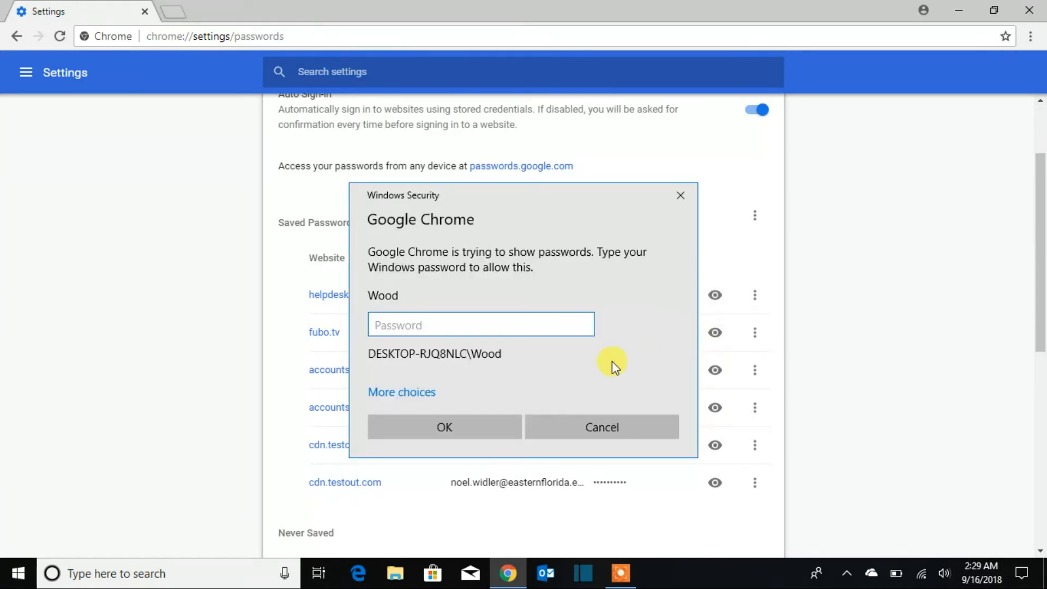
{"action": "mouse_move", "coordinate": [594, 373]}
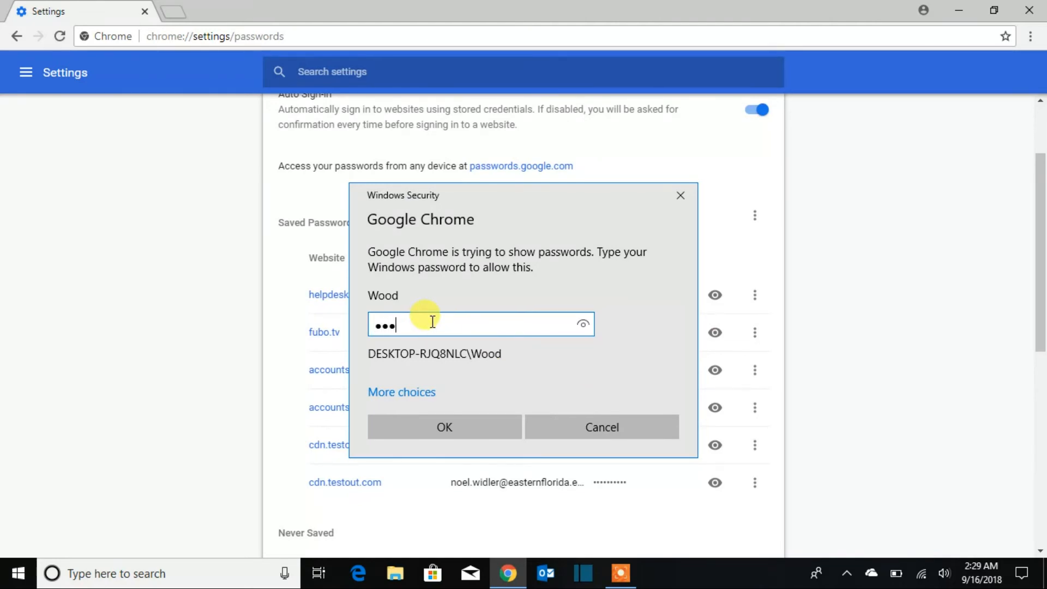
{"action": "type", "text": "•"}
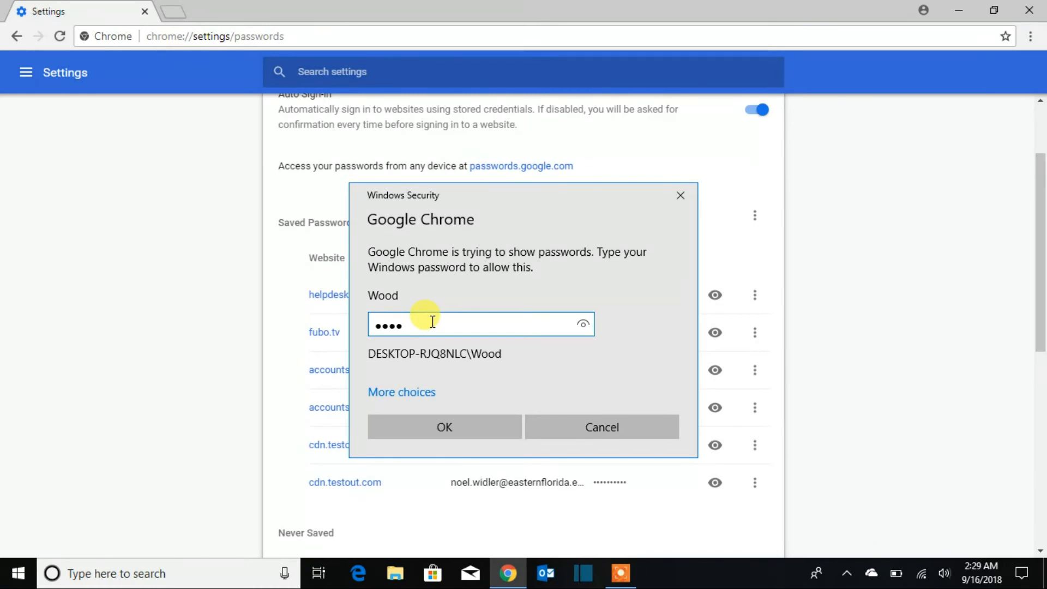
{"action": "left_click", "coordinate": [444, 426]}
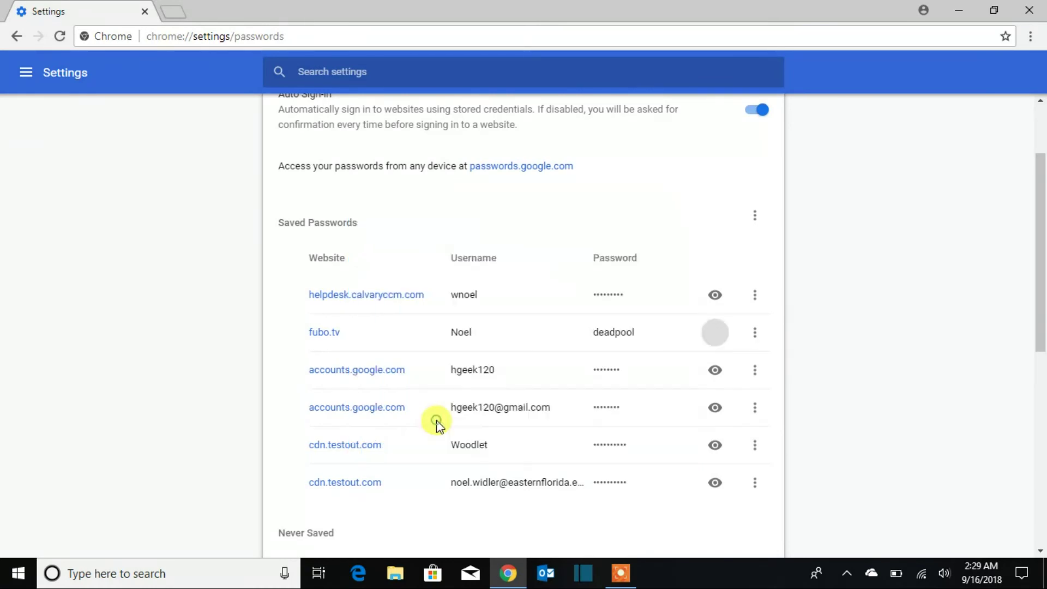
{"action": "left_click", "coordinate": [715, 331]}
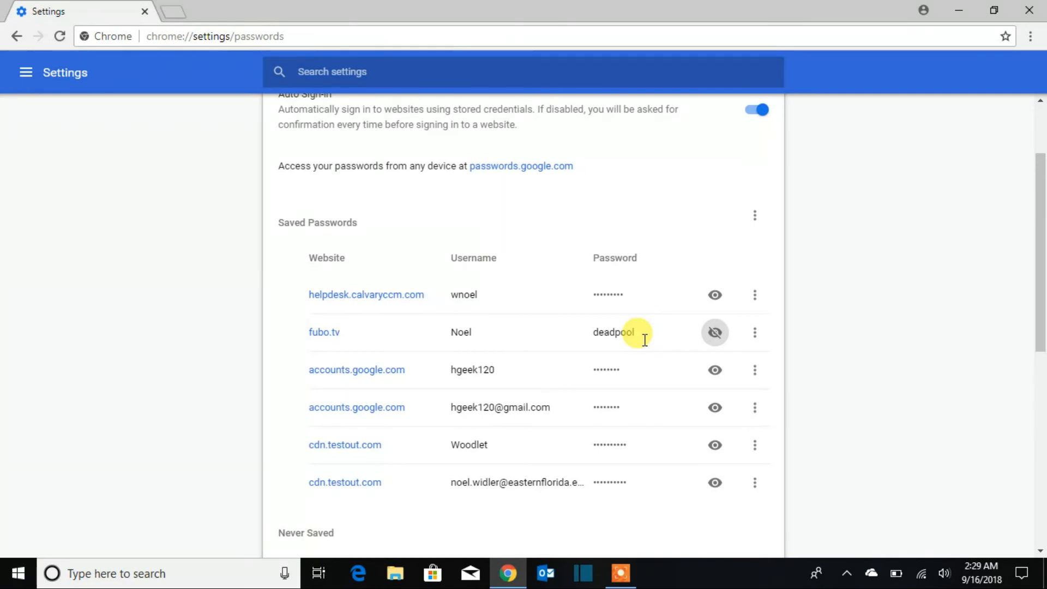
{"action": "left_click", "coordinate": [755, 331]}
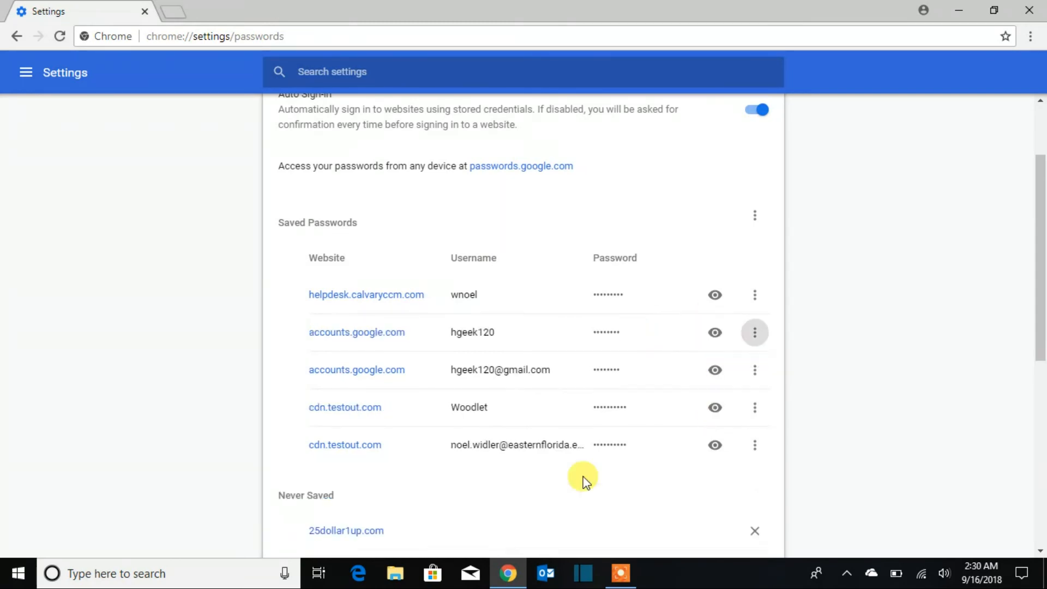
{"action": "scroll", "scroll_direction": "down", "scroll_amount": 3}
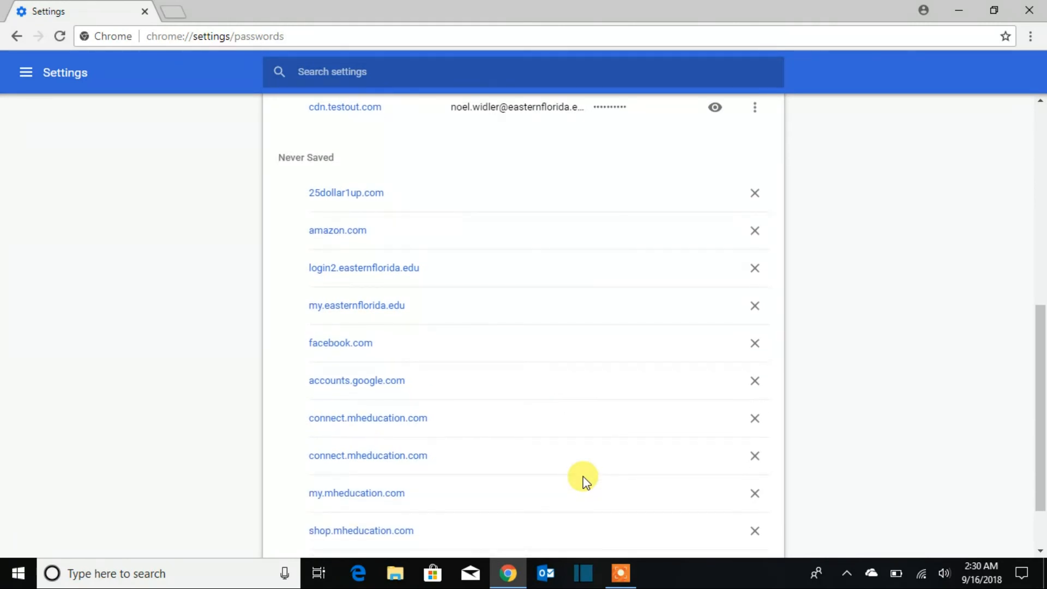
{"action": "scroll", "scroll_direction": "down", "scroll_amount": 3}
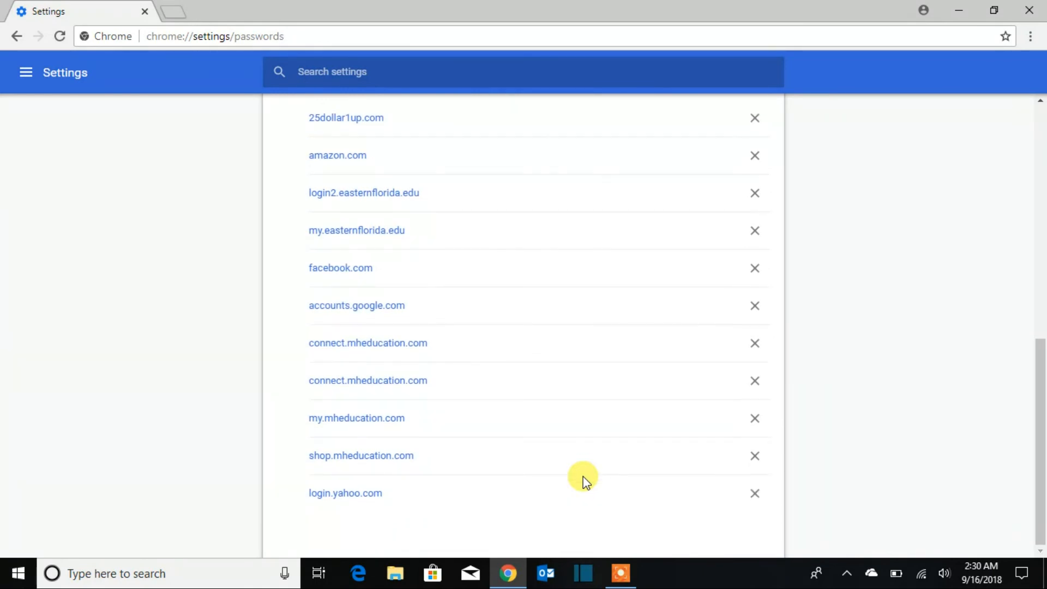
{"action": "scroll", "scroll_direction": "up", "scroll_amount": 3}
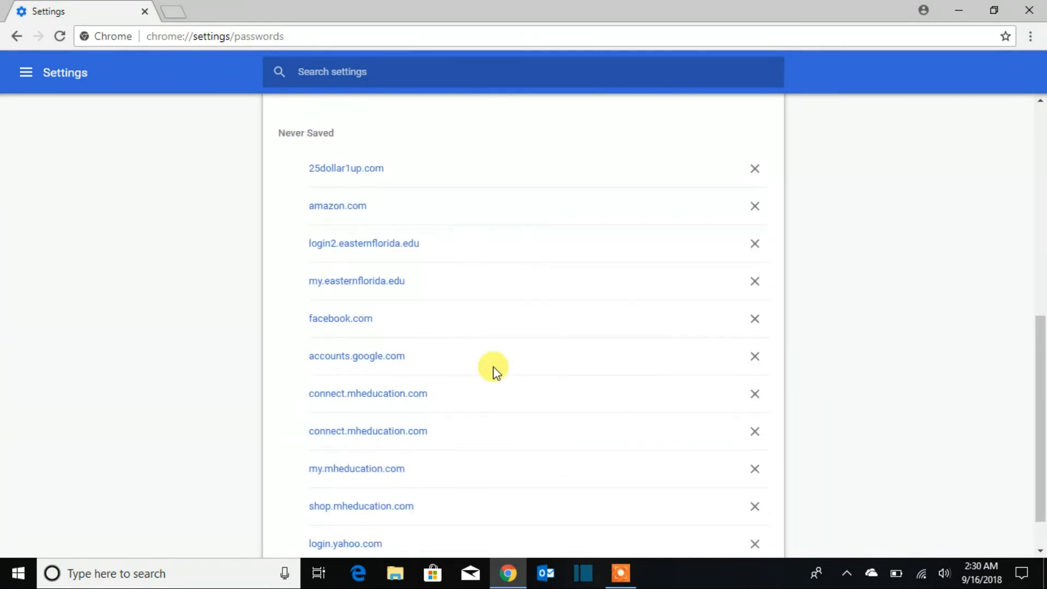
{"action": "scroll", "scroll_direction": "up", "scroll_amount": 3}
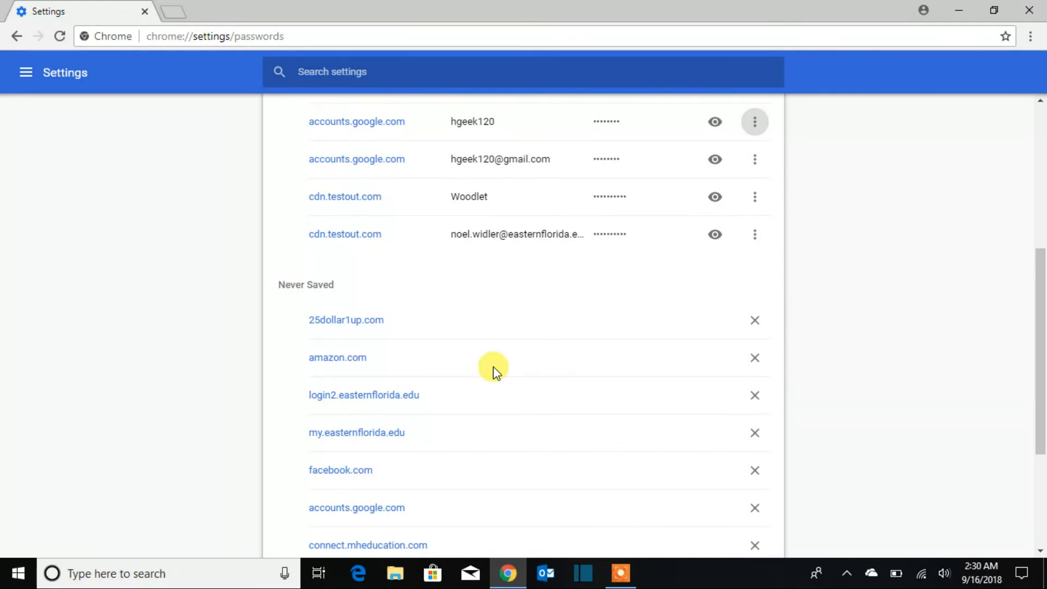
{"action": "scroll", "scroll_direction": "up", "scroll_amount": 3}
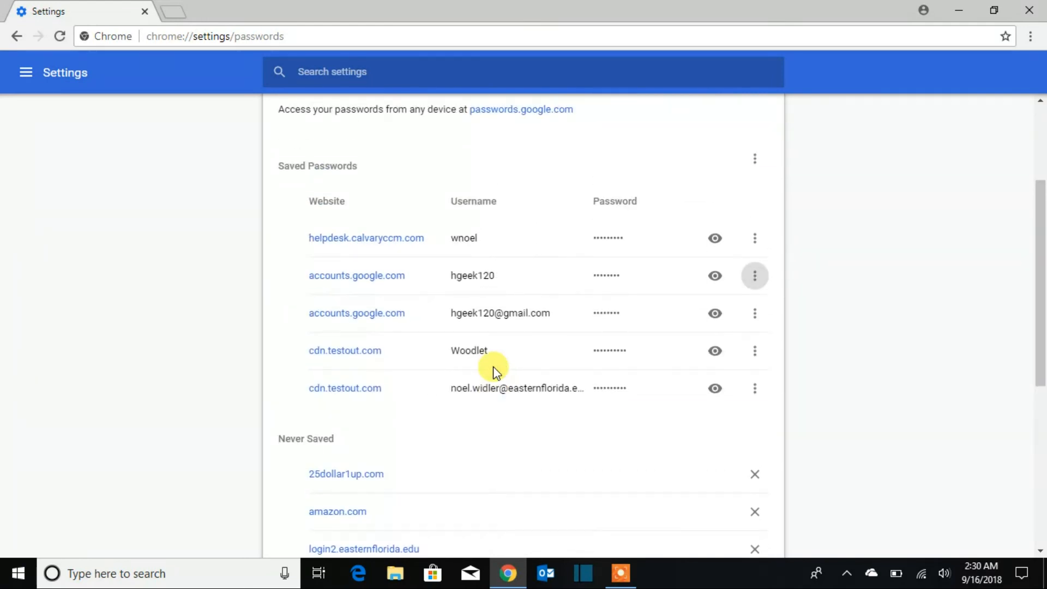